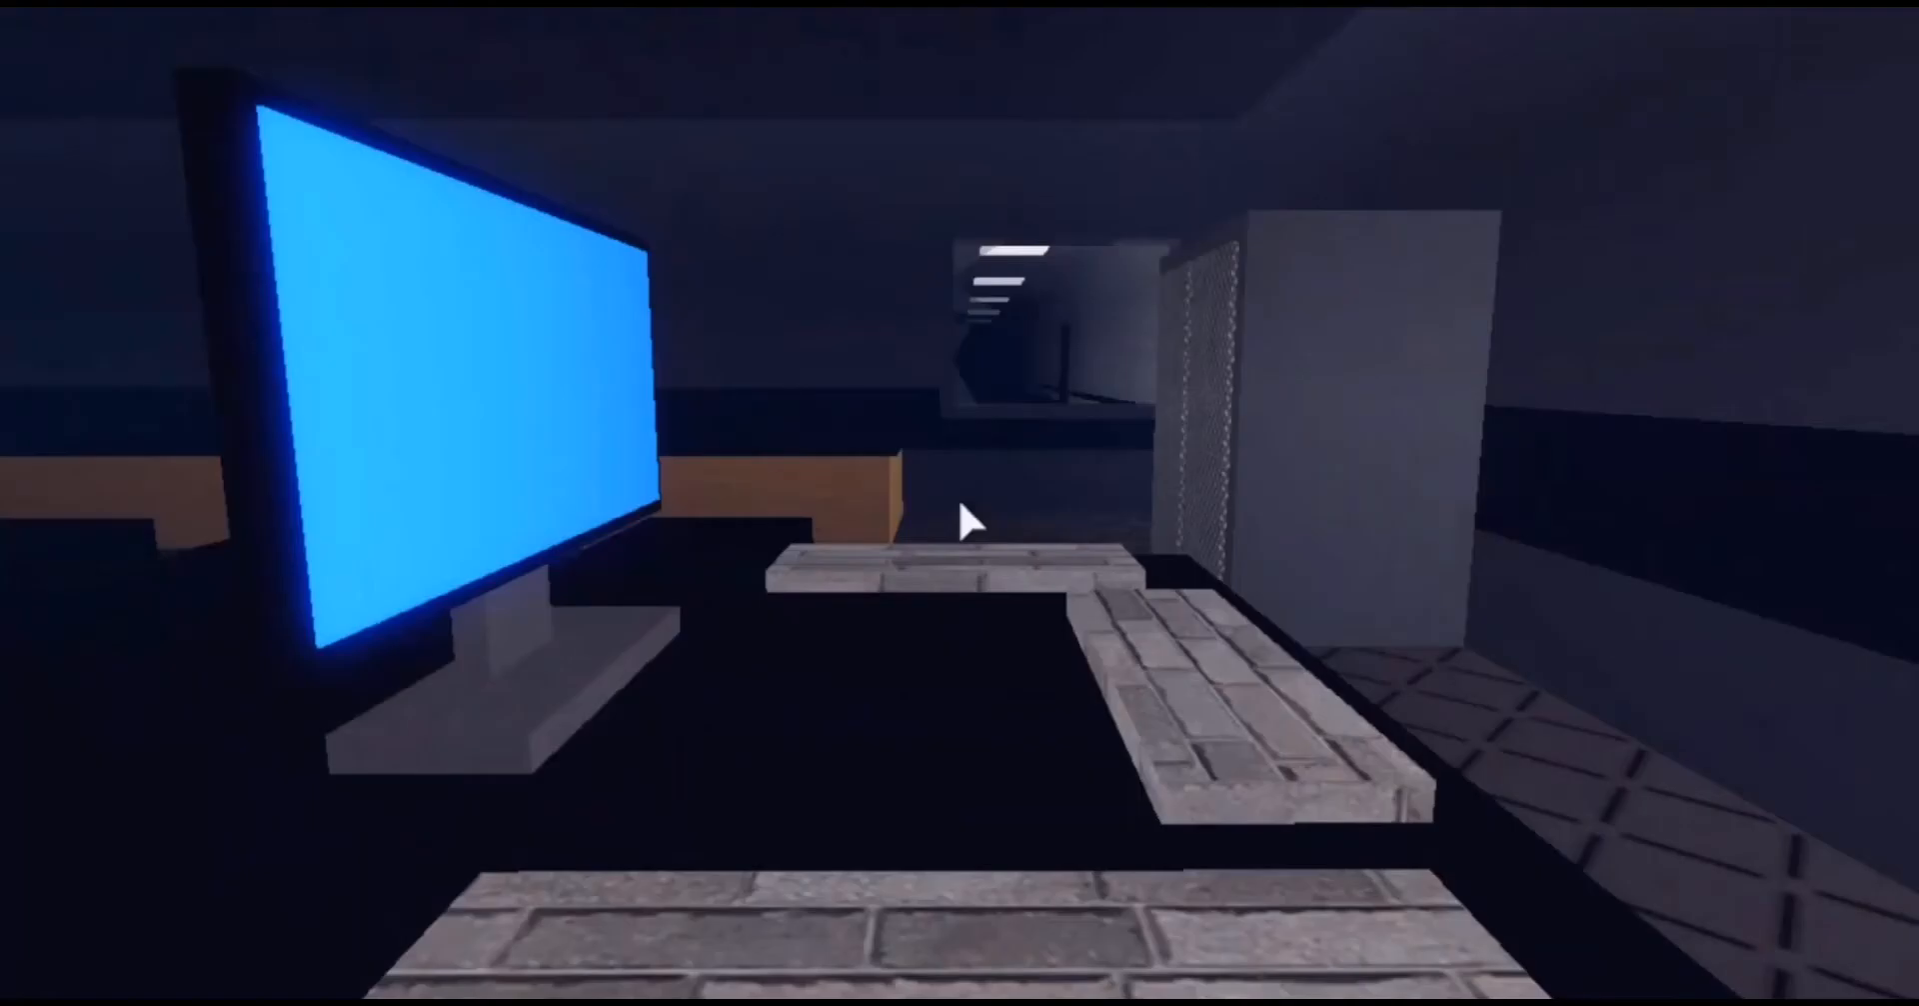
{"action": "mouse_move", "coordinate": [968, 520]}
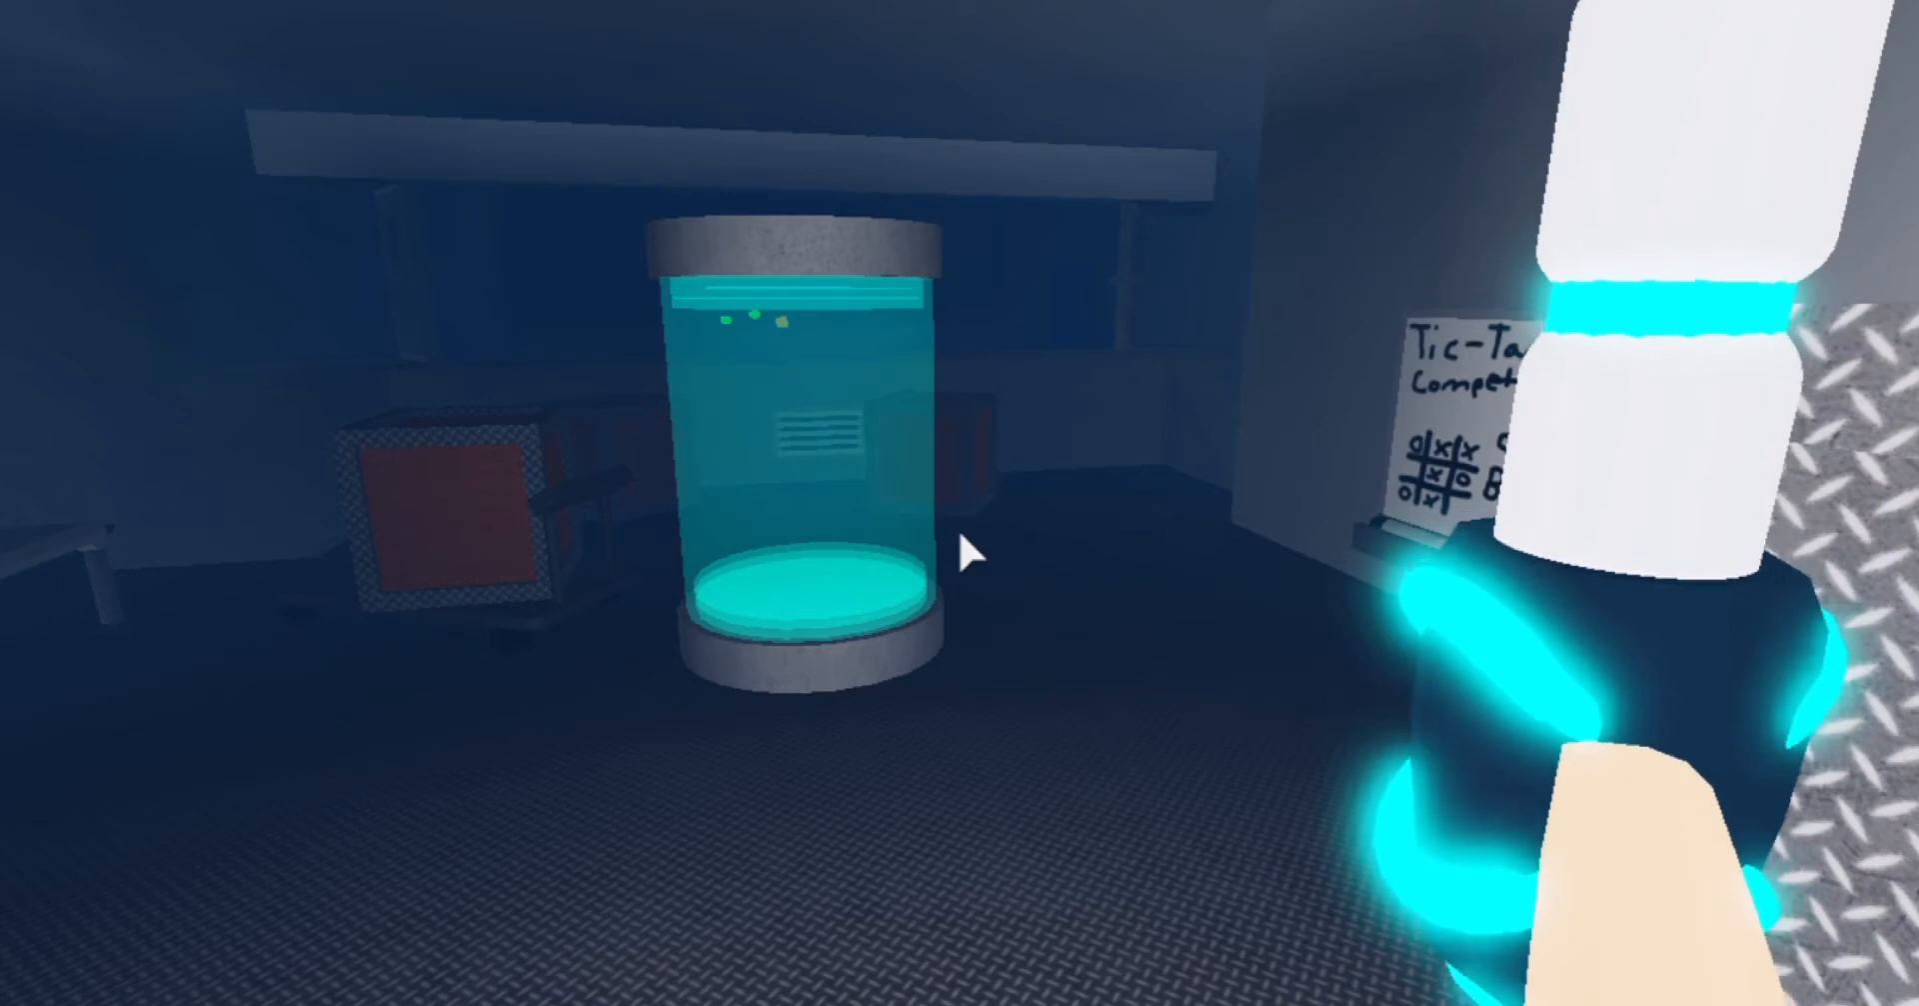
{"action": "mouse_move", "coordinate": [960, 552]}
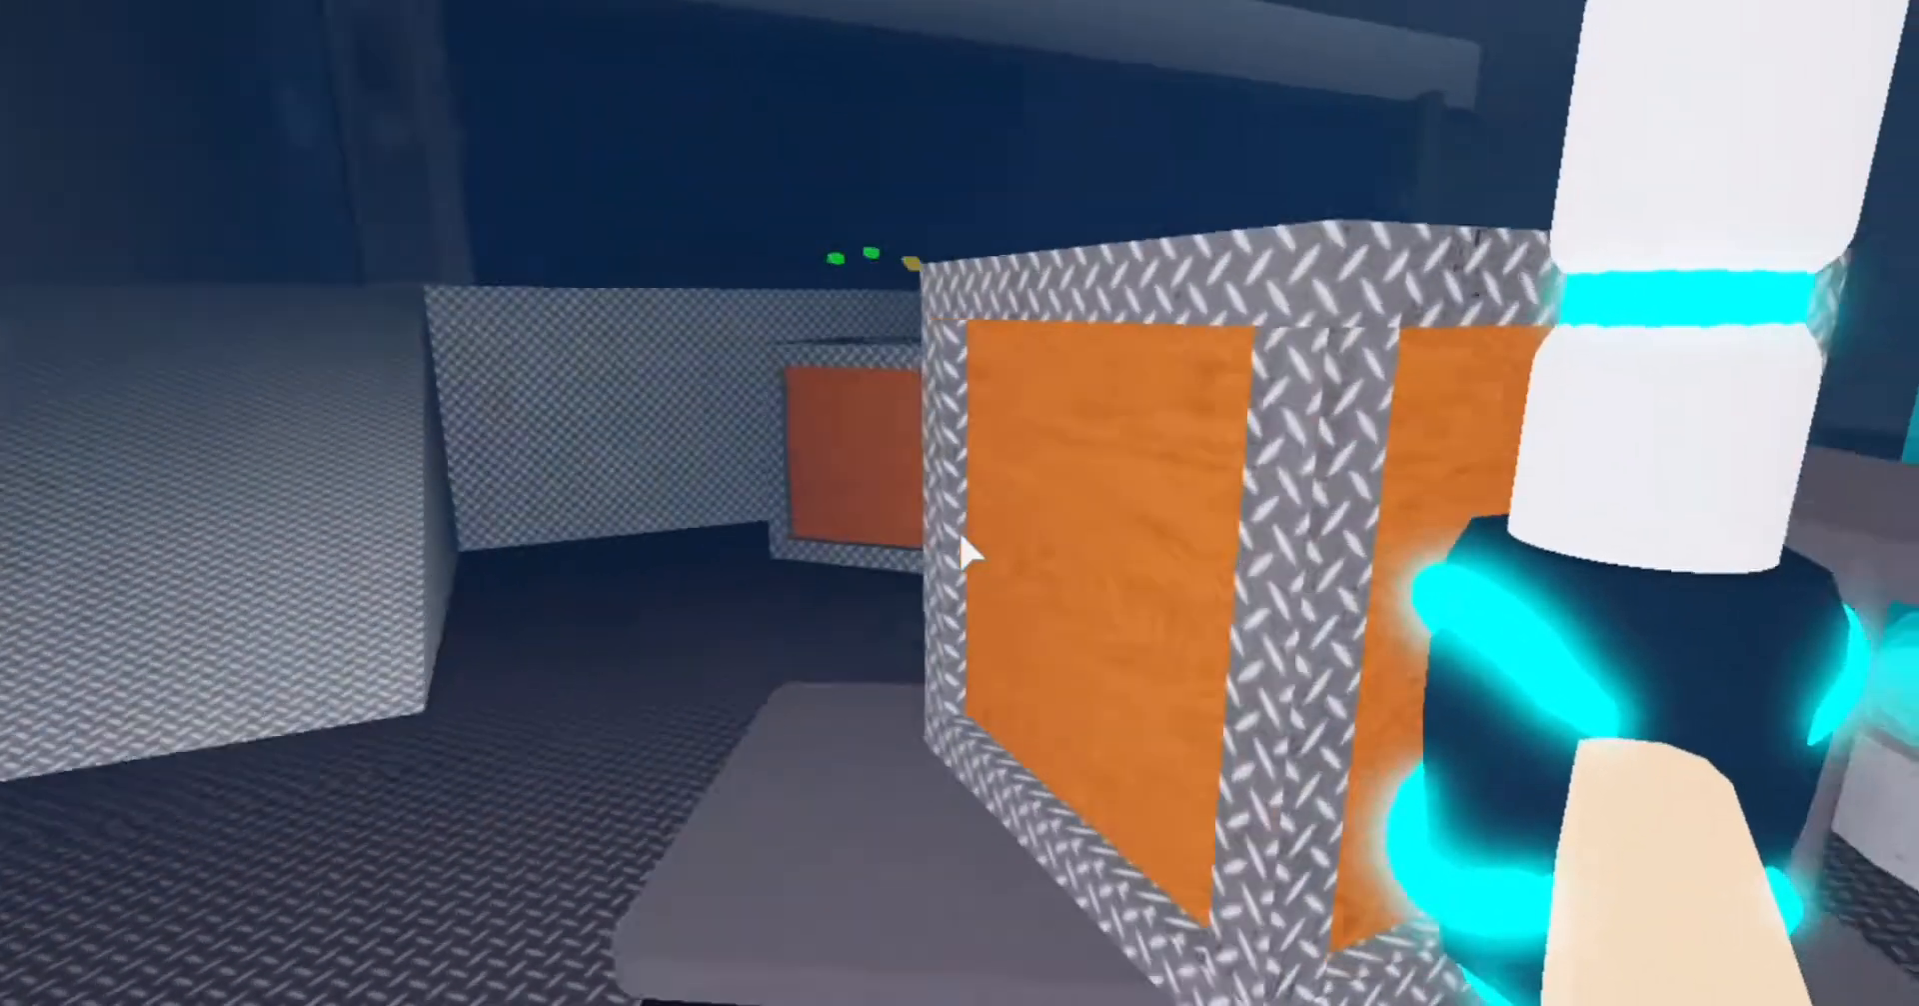
{"action": "mouse_move", "coordinate": [968, 550]}
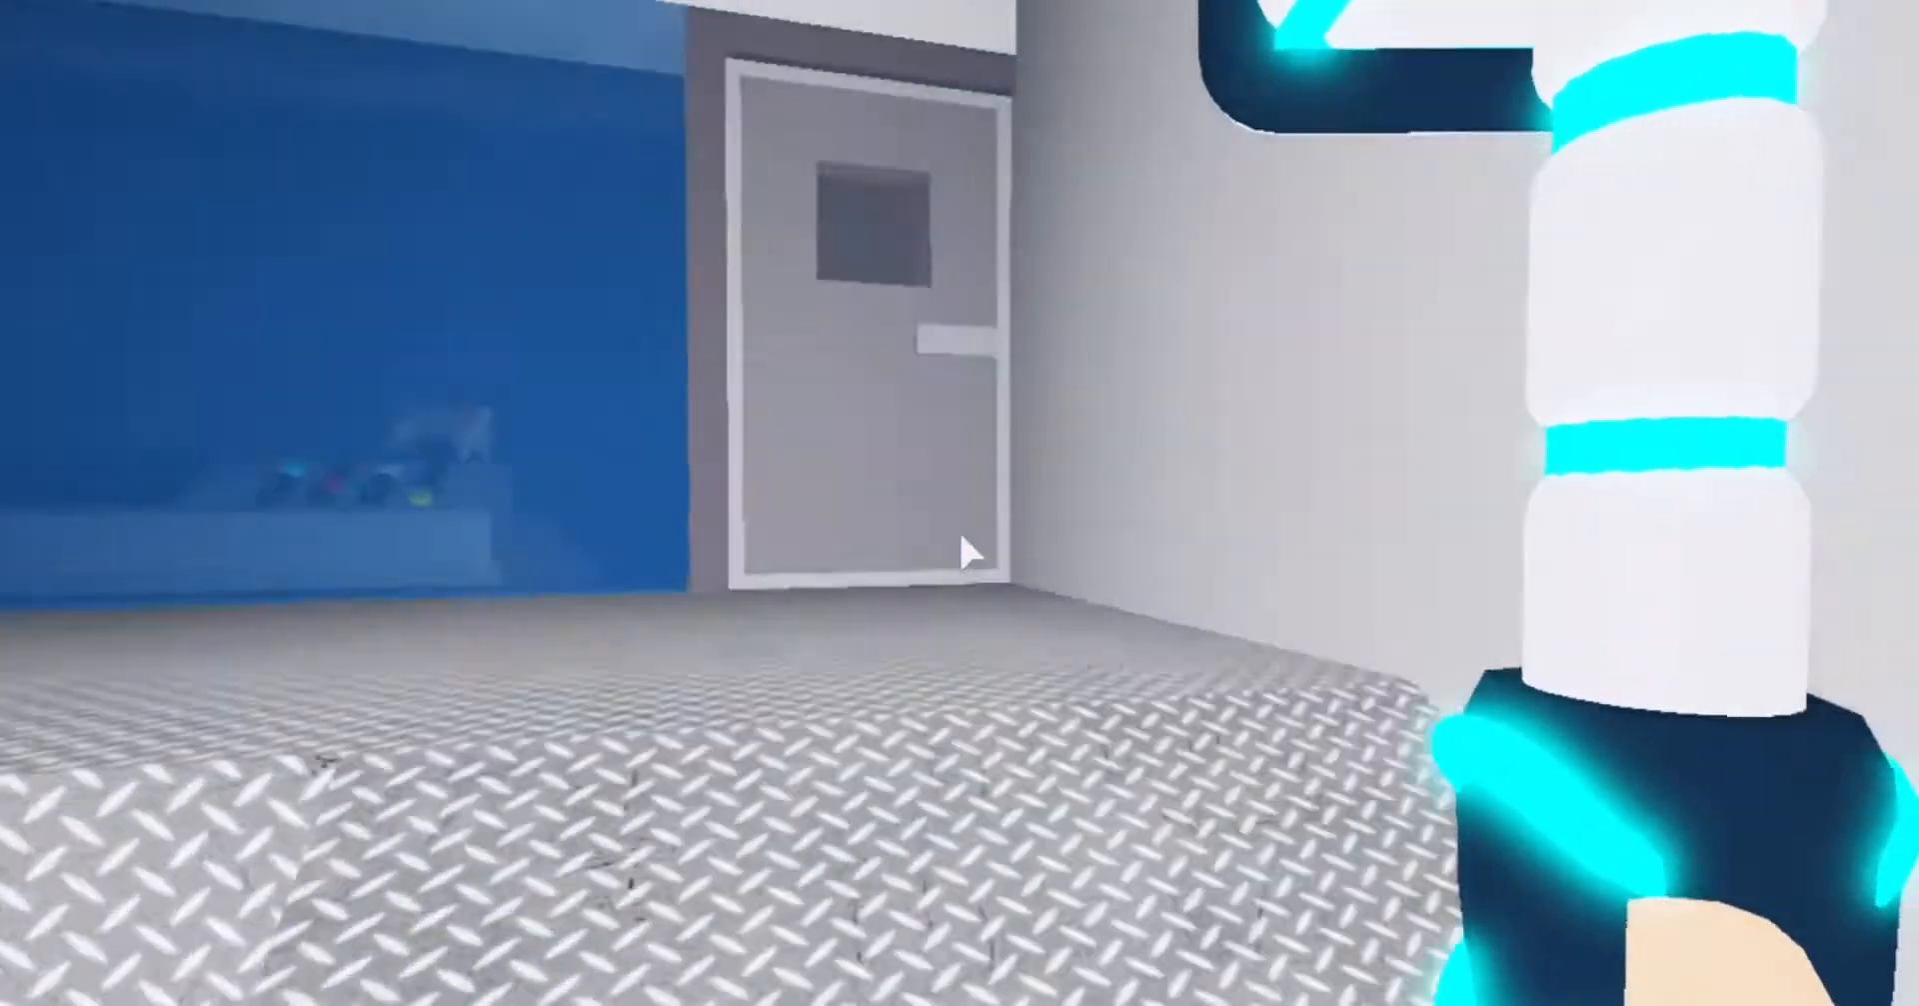
{"action": "mouse_move", "coordinate": [968, 550]}
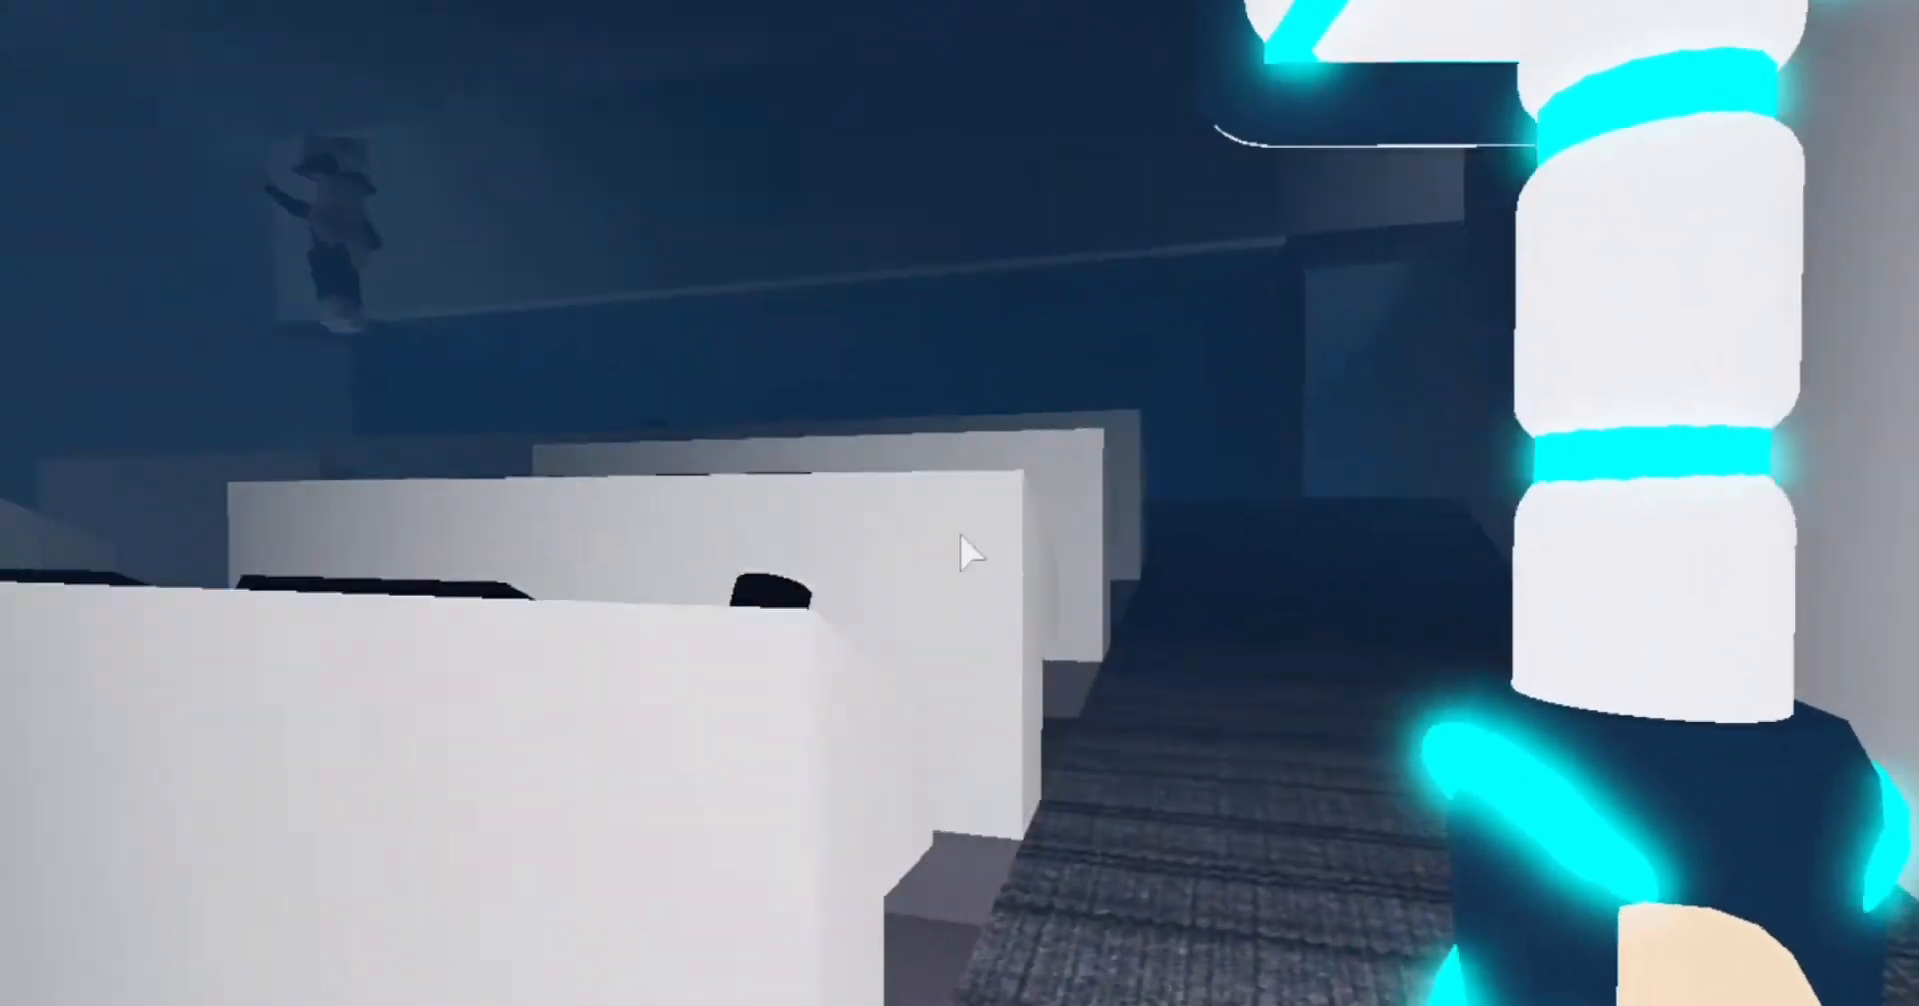
{"action": "mouse_move", "coordinate": [968, 550]}
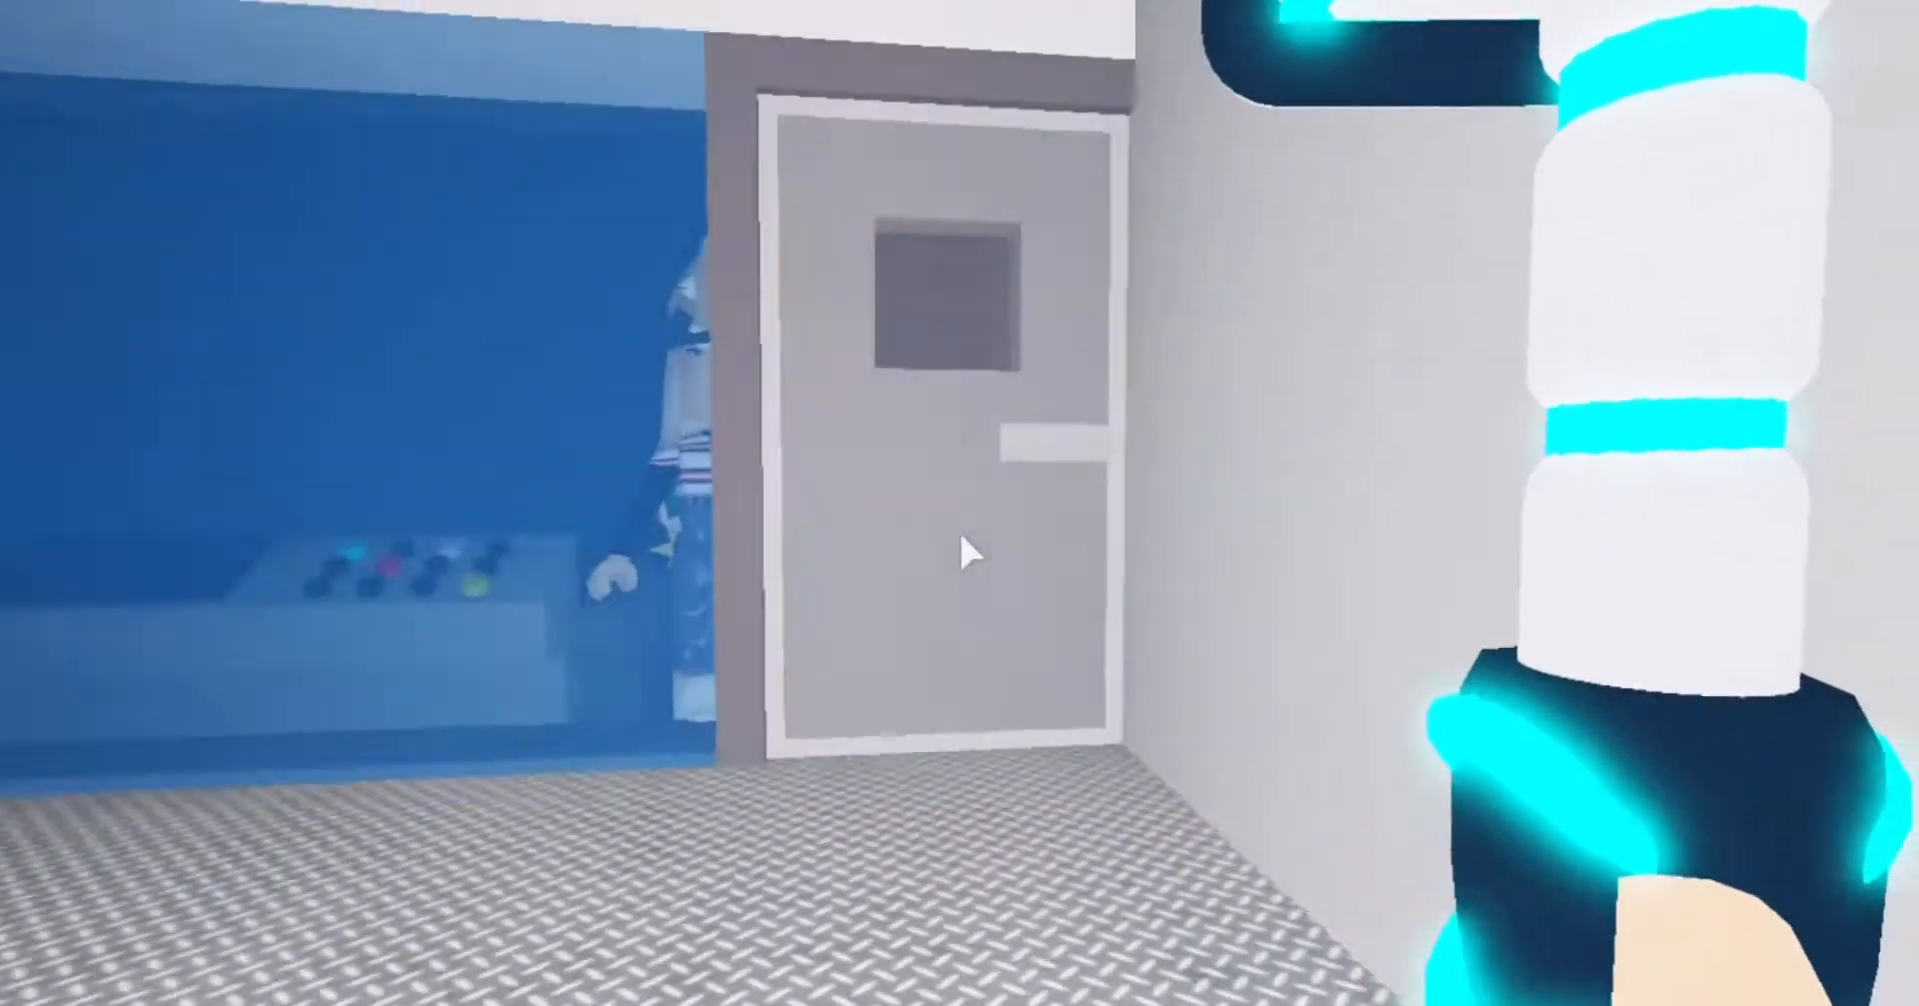
{"action": "mouse_move", "coordinate": [969, 552]}
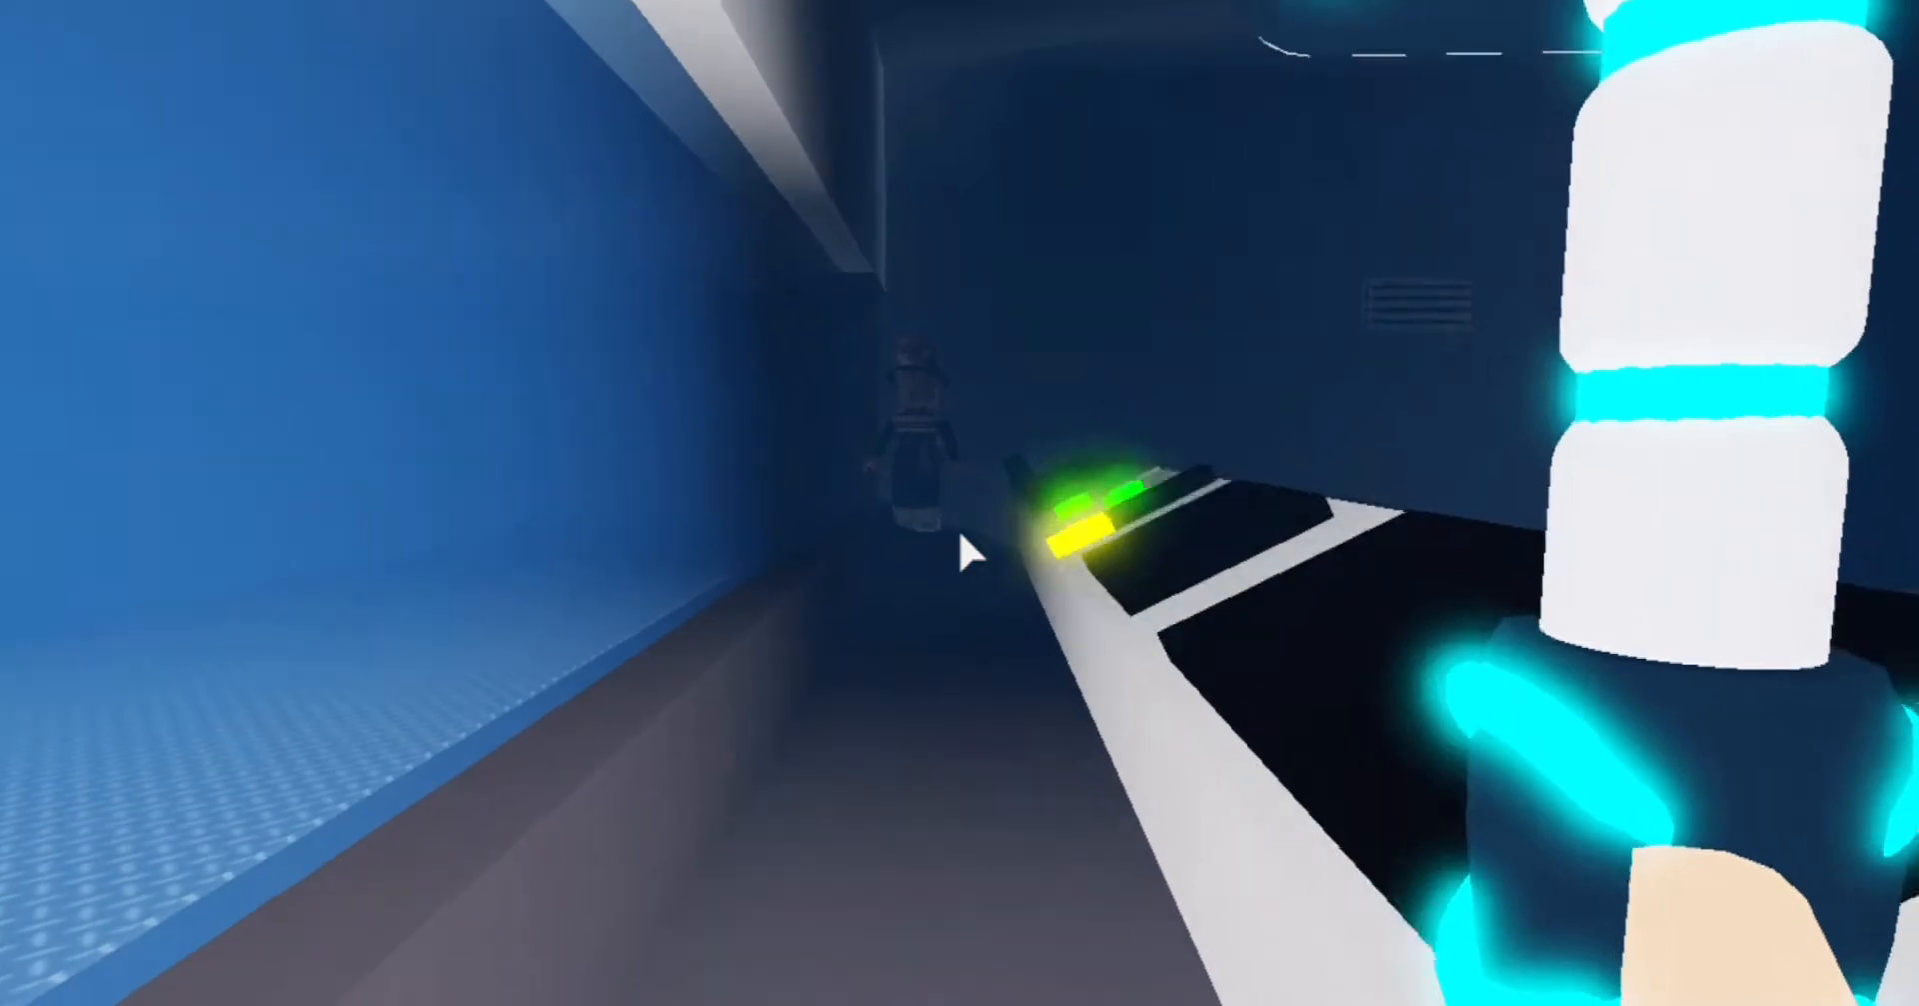
{"action": "mouse_move", "coordinate": [967, 550]}
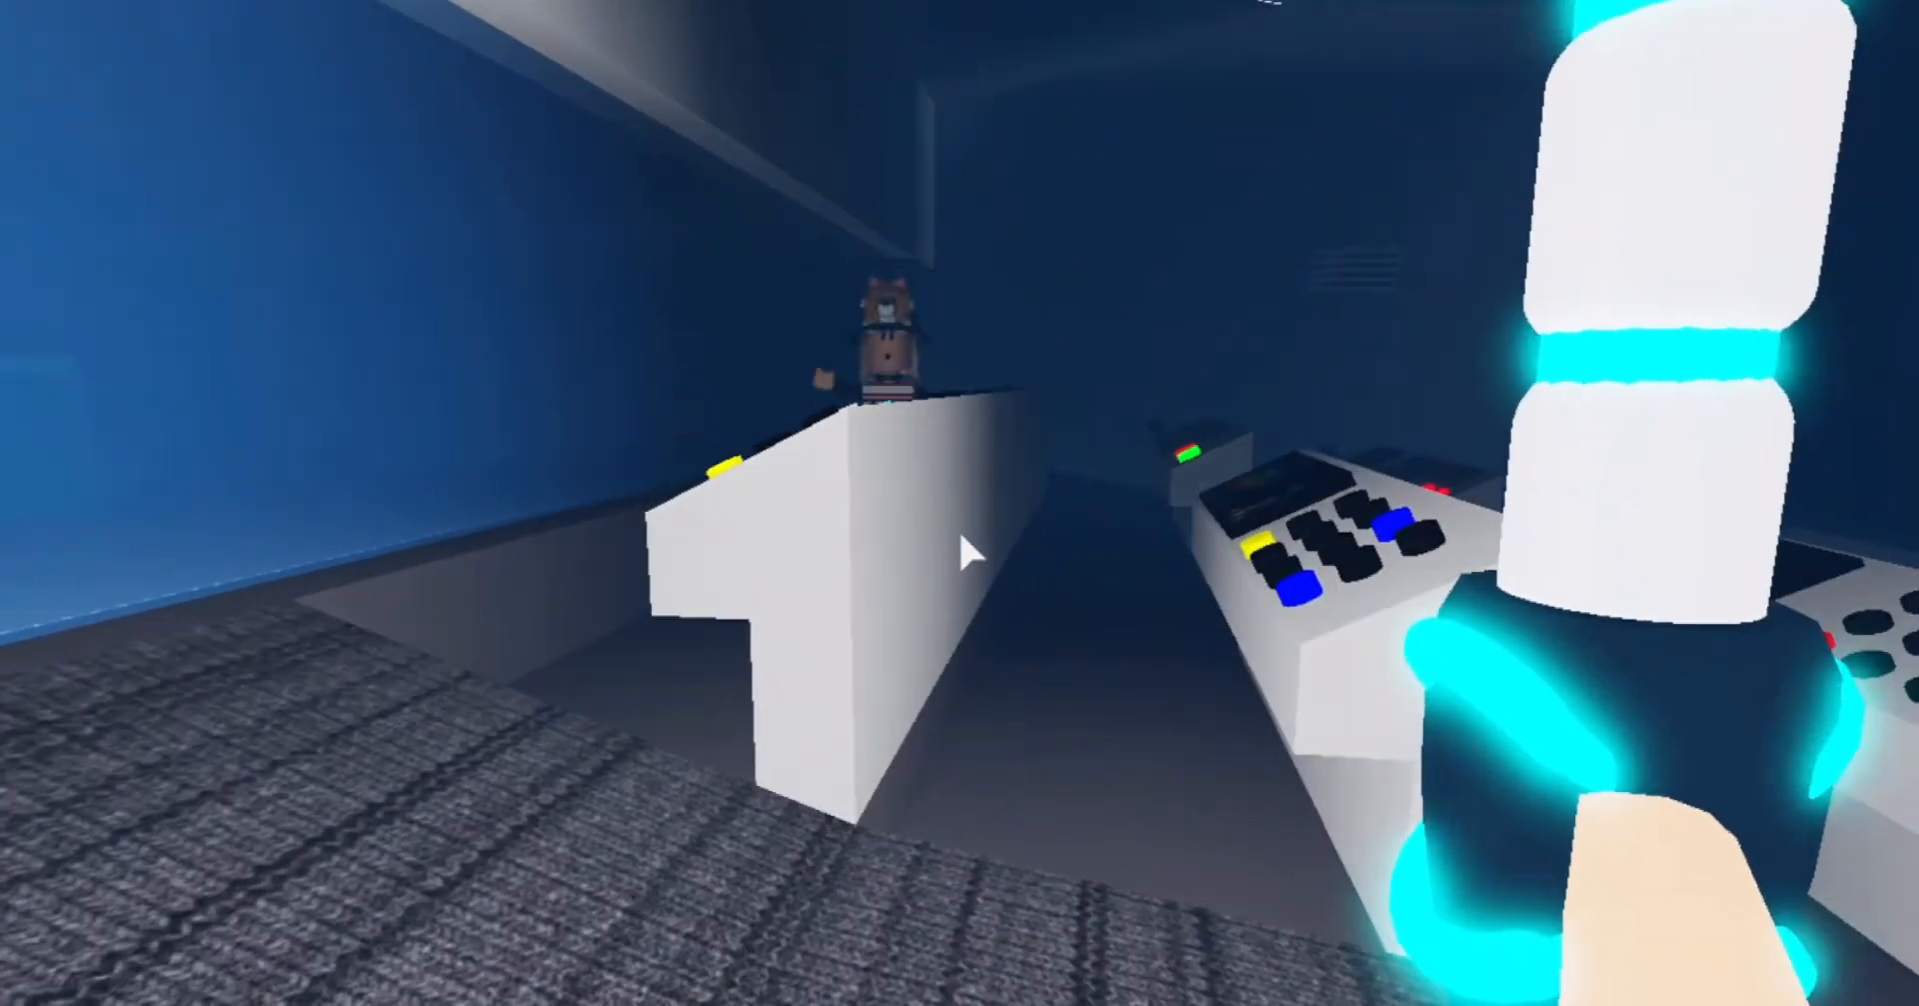
{"action": "mouse_move", "coordinate": [968, 544]}
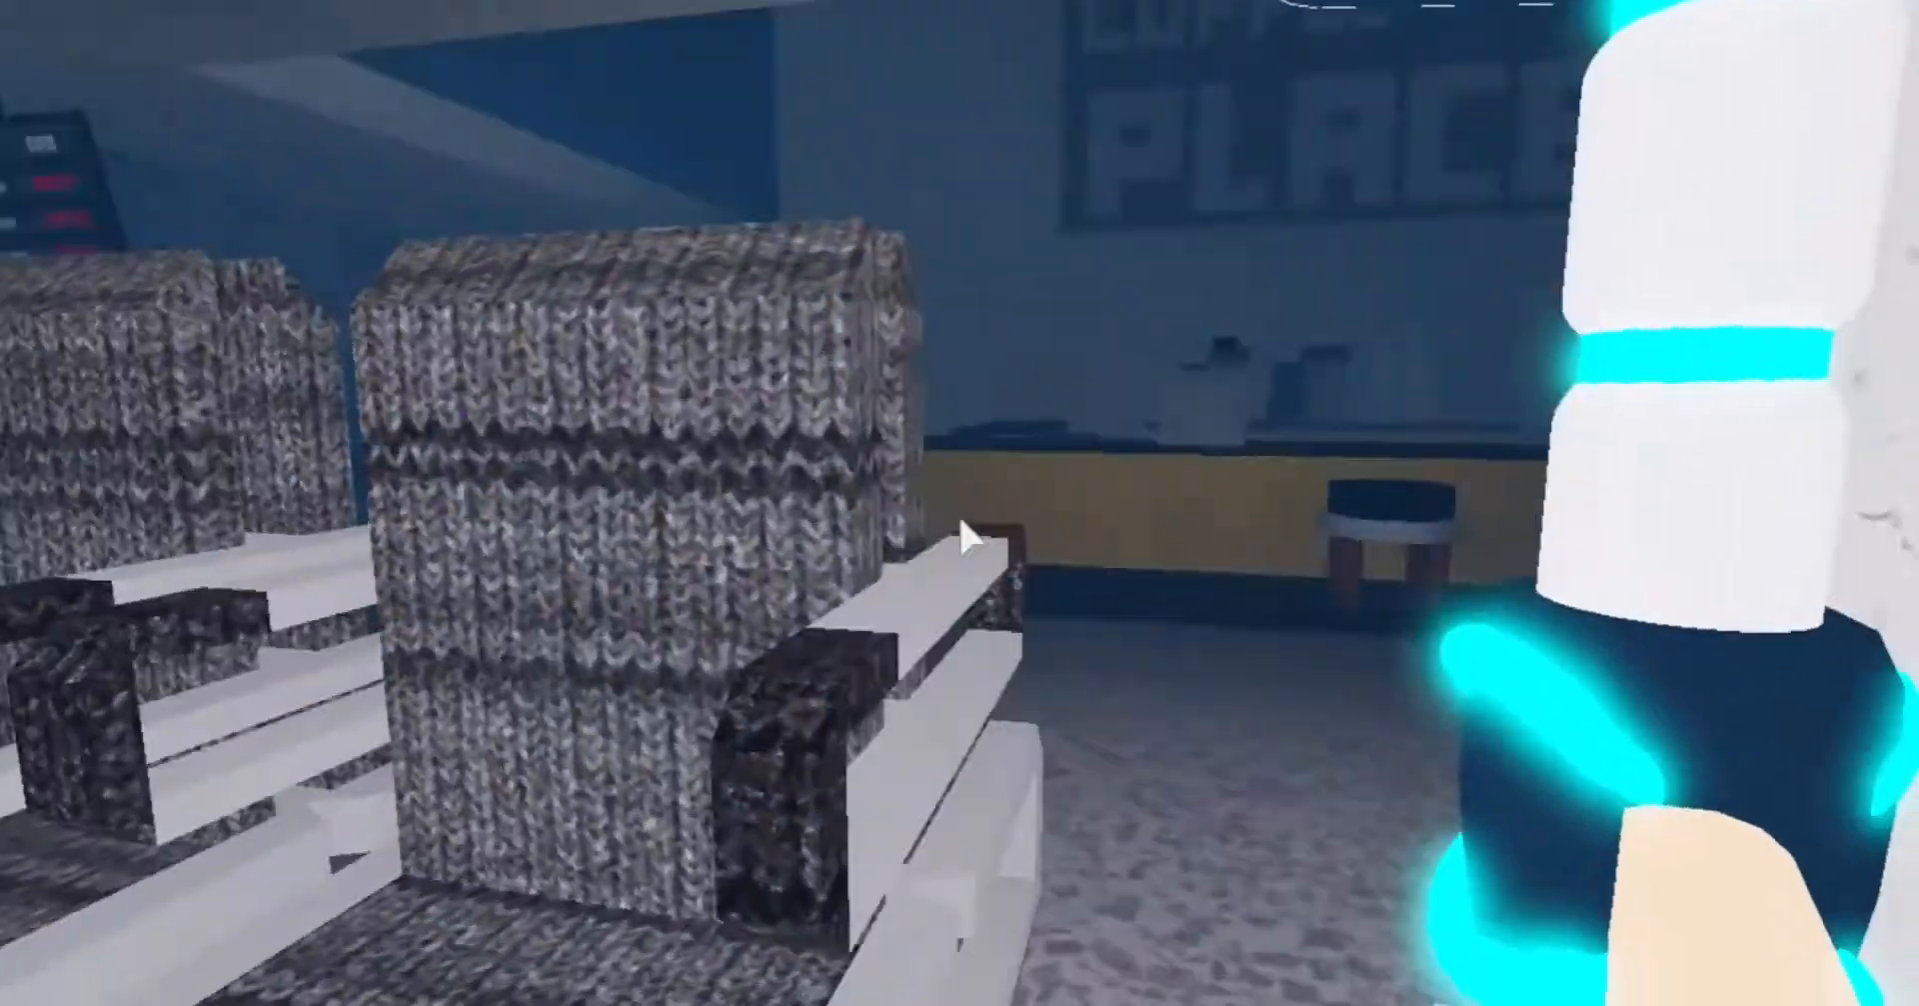
{"action": "mouse_move", "coordinate": [968, 532]}
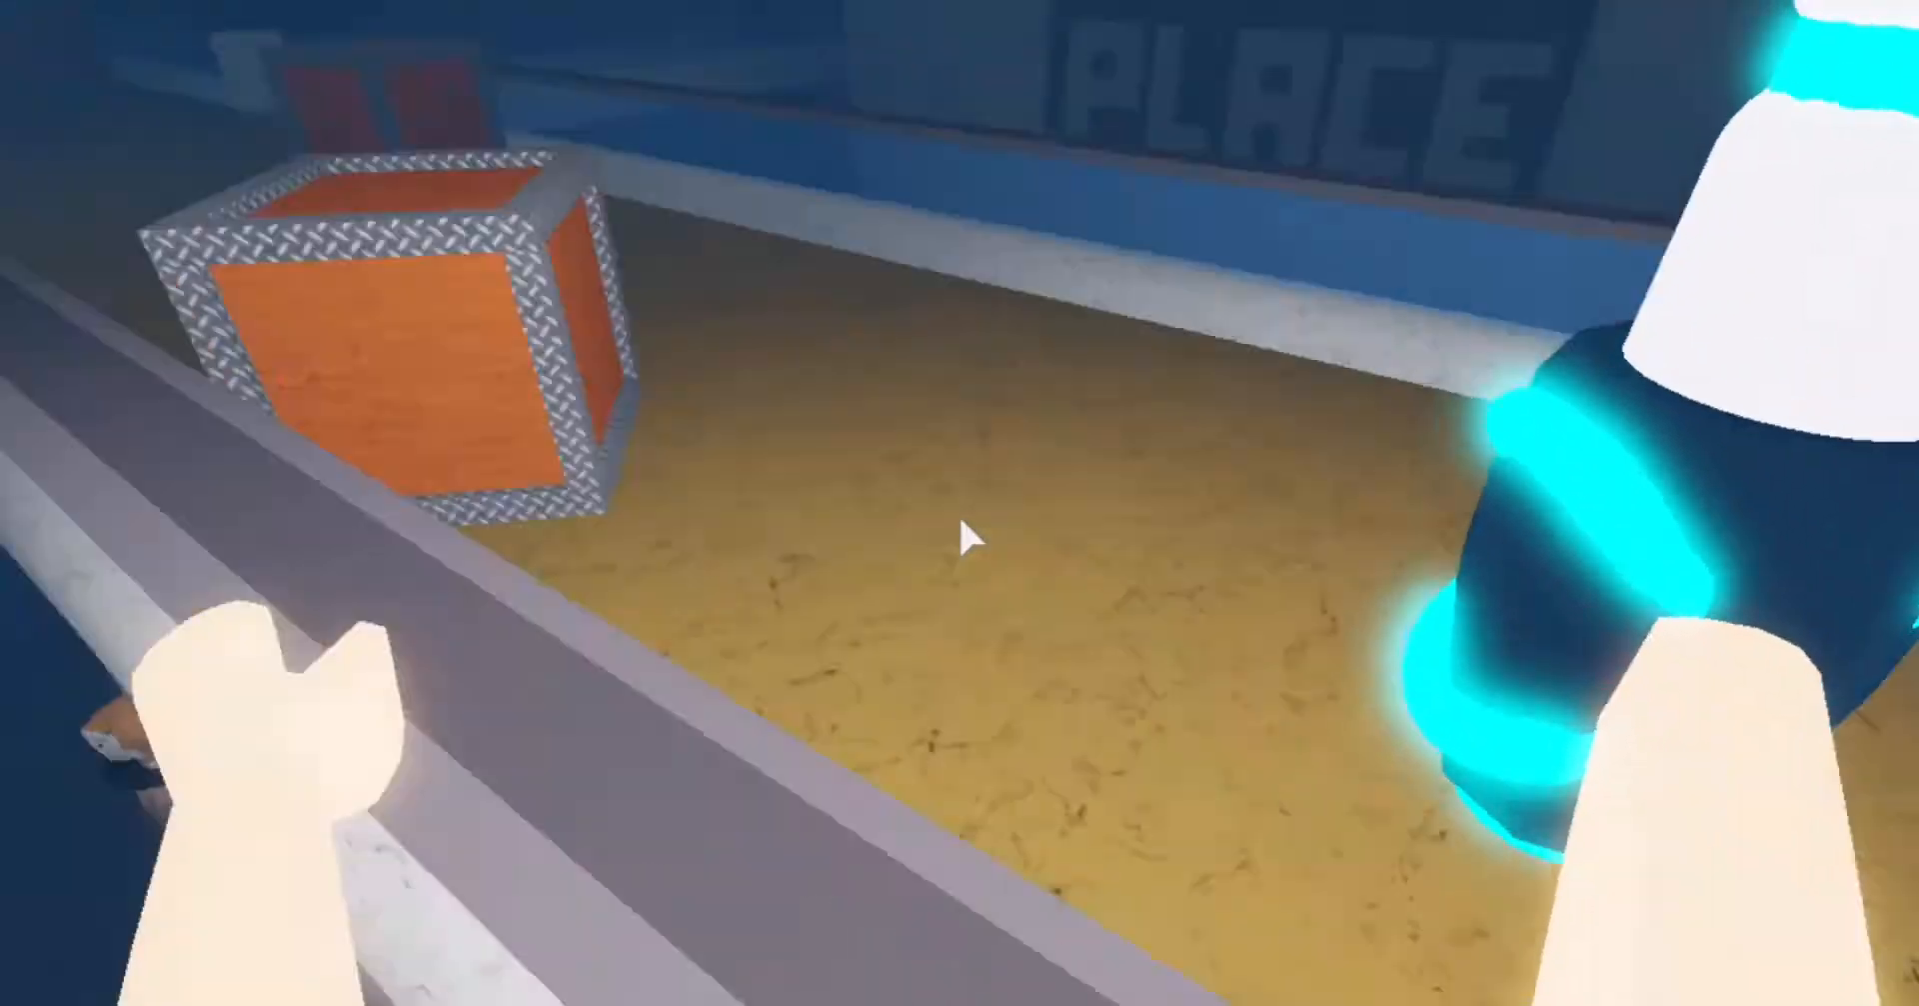
{"action": "mouse_move", "coordinate": [974, 531]}
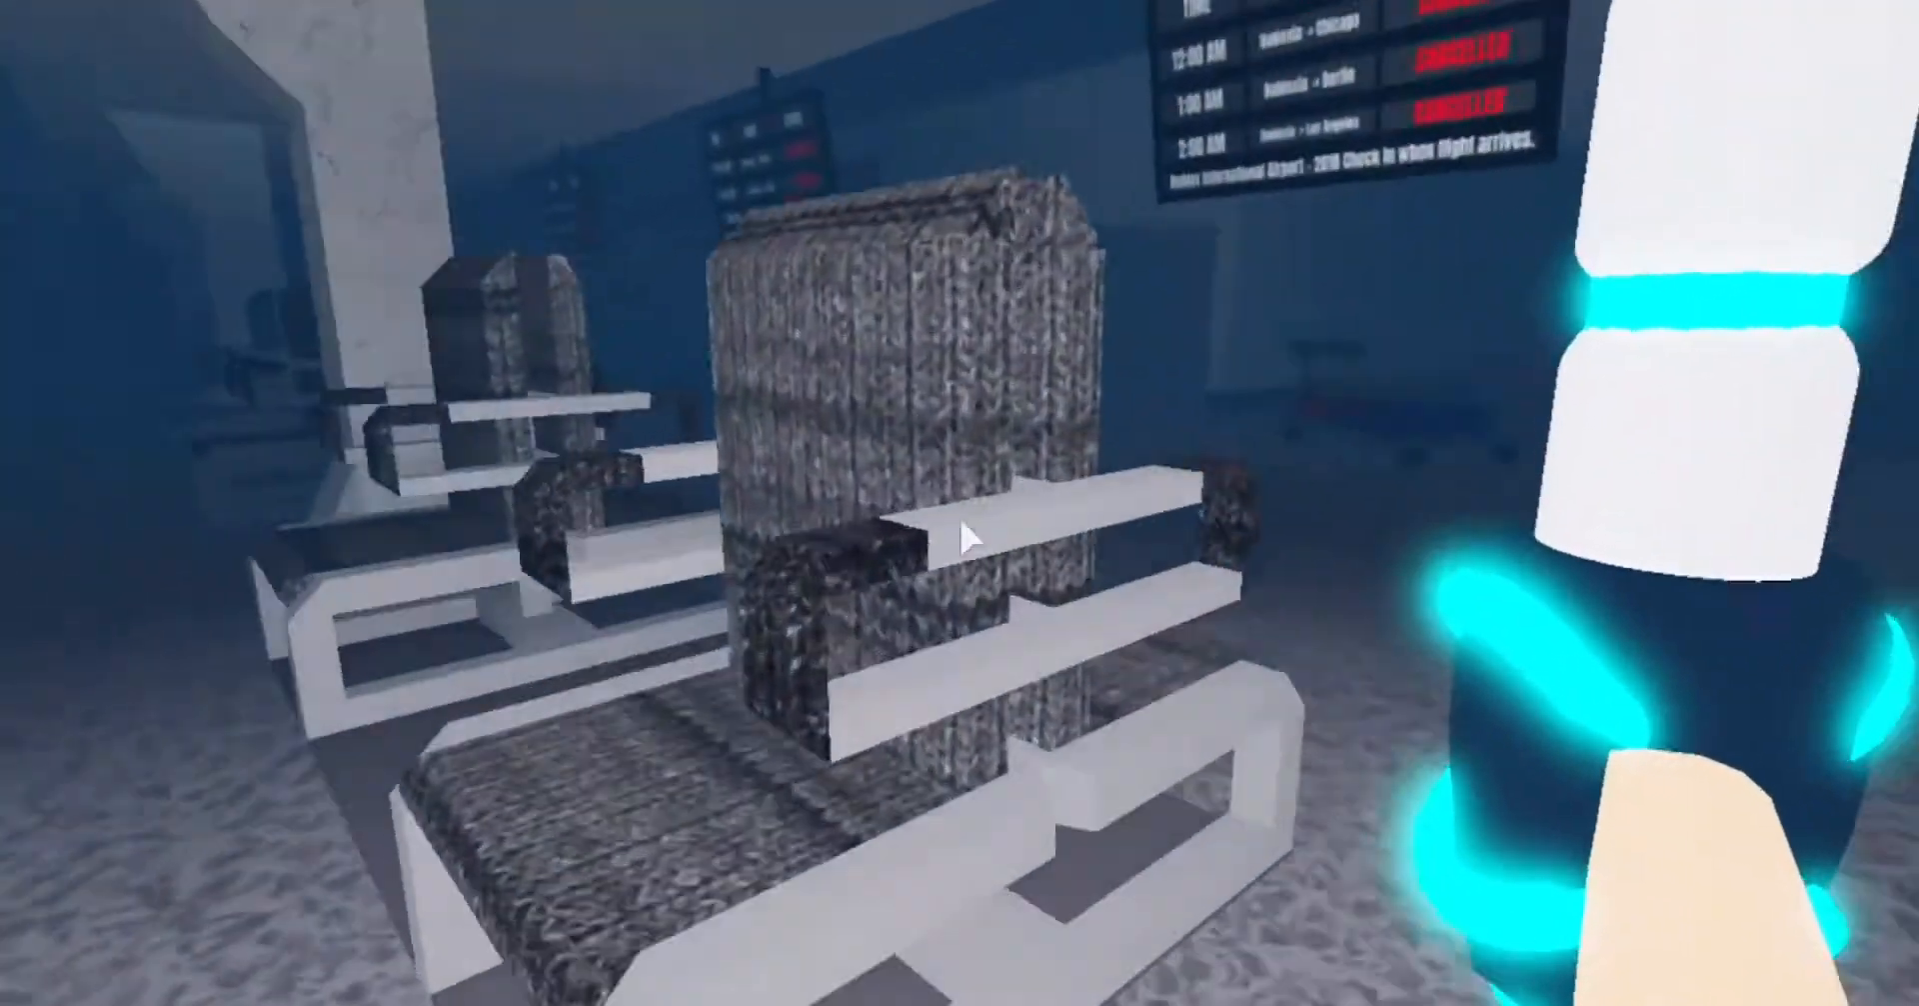
{"action": "mouse_move", "coordinate": [968, 538]}
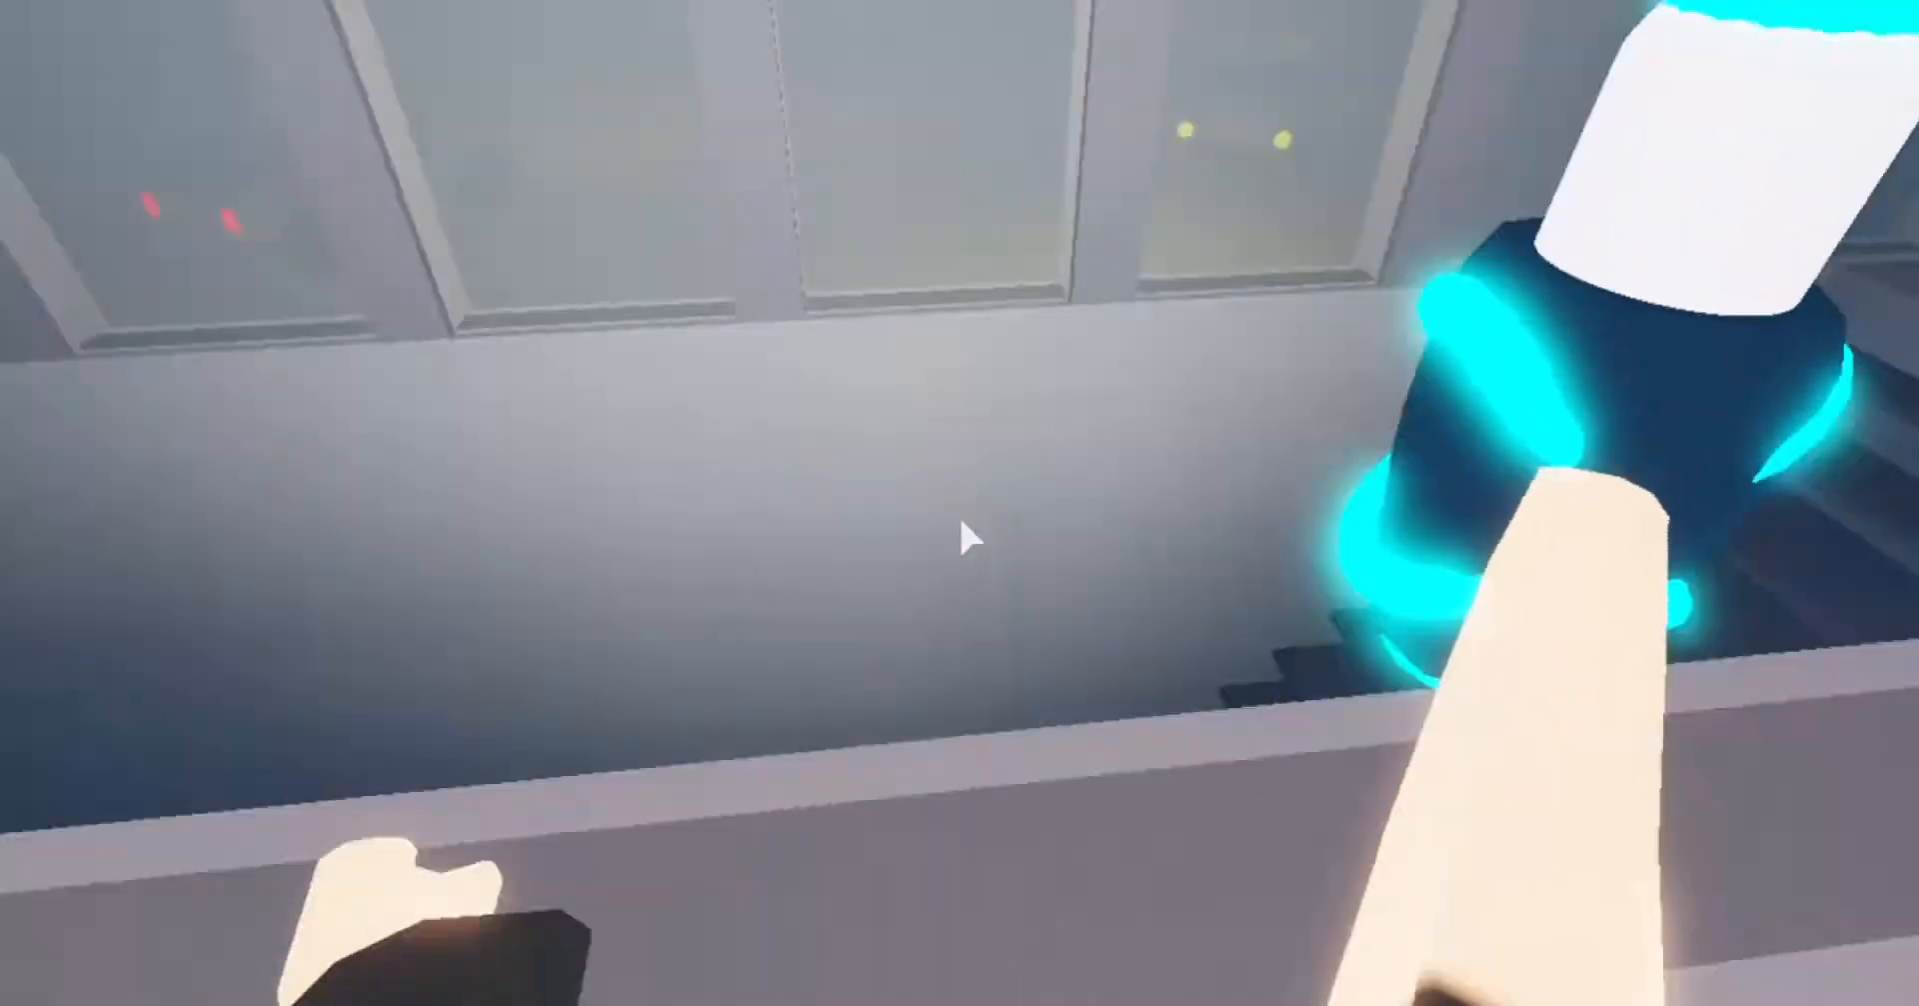
{"action": "mouse_move", "coordinate": [968, 538]}
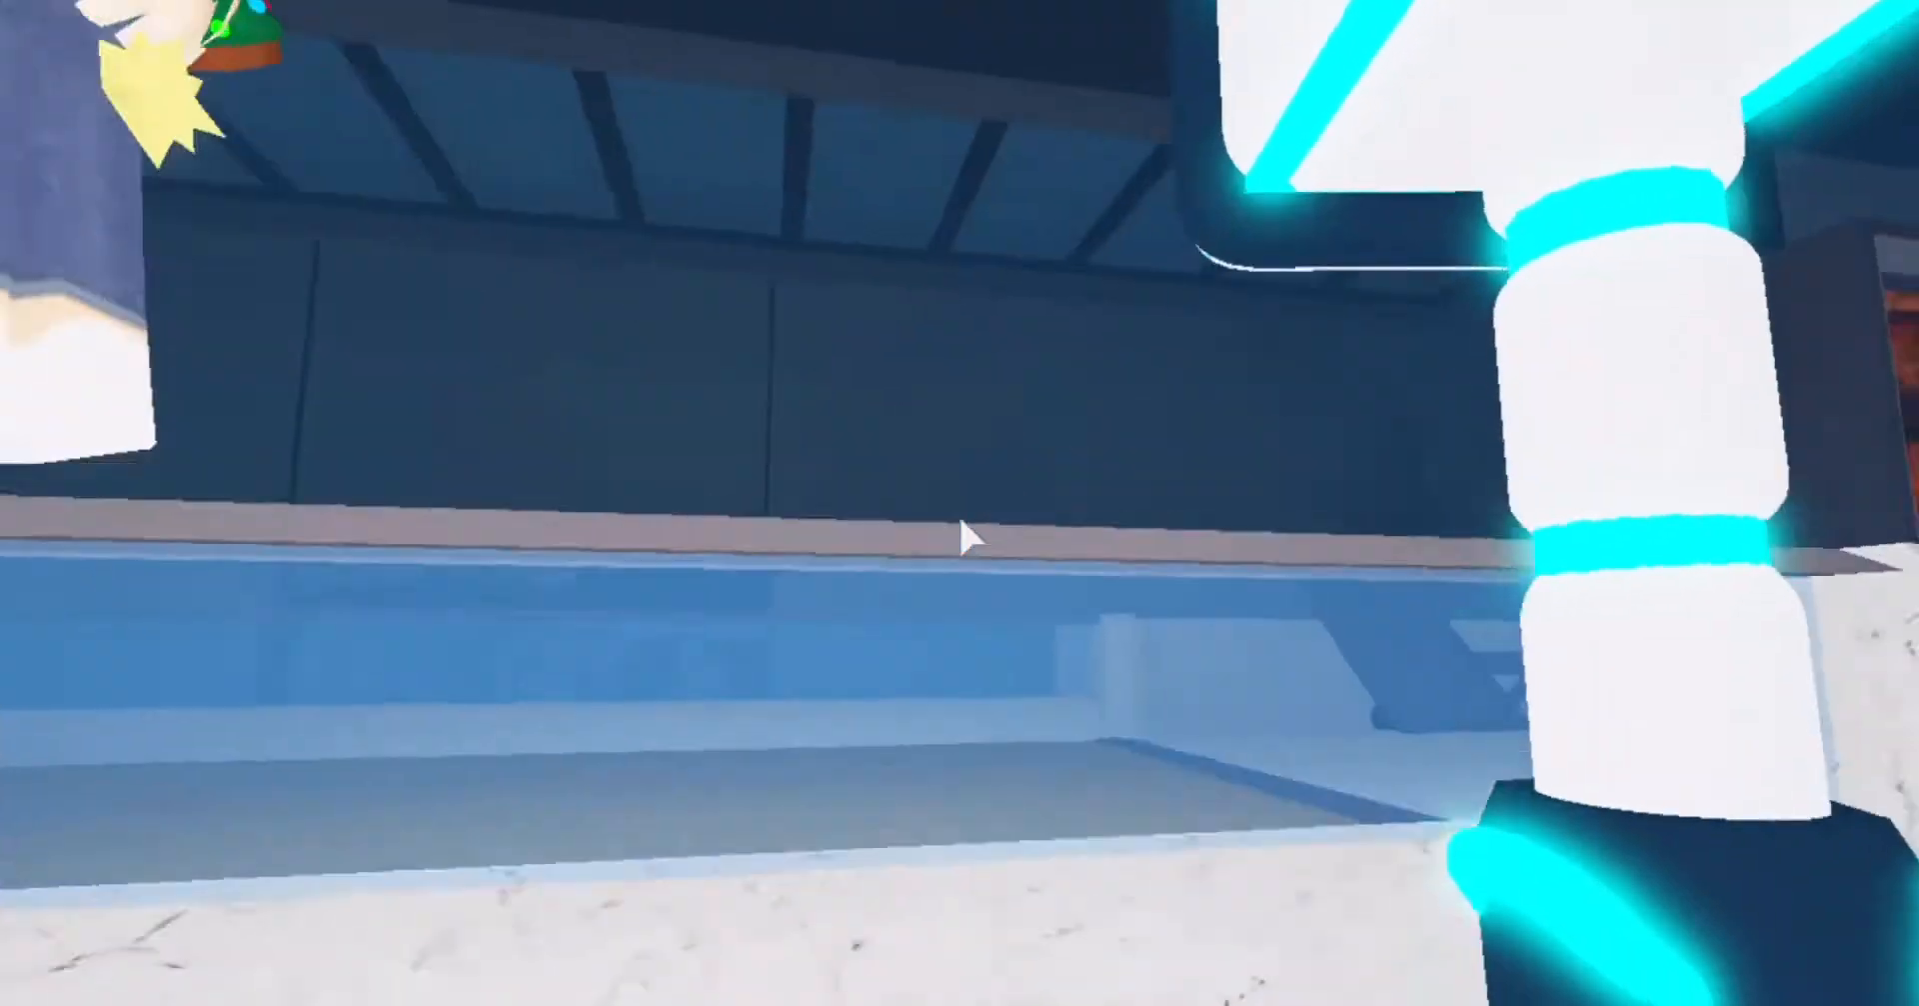
{"action": "mouse_move", "coordinate": [968, 538]}
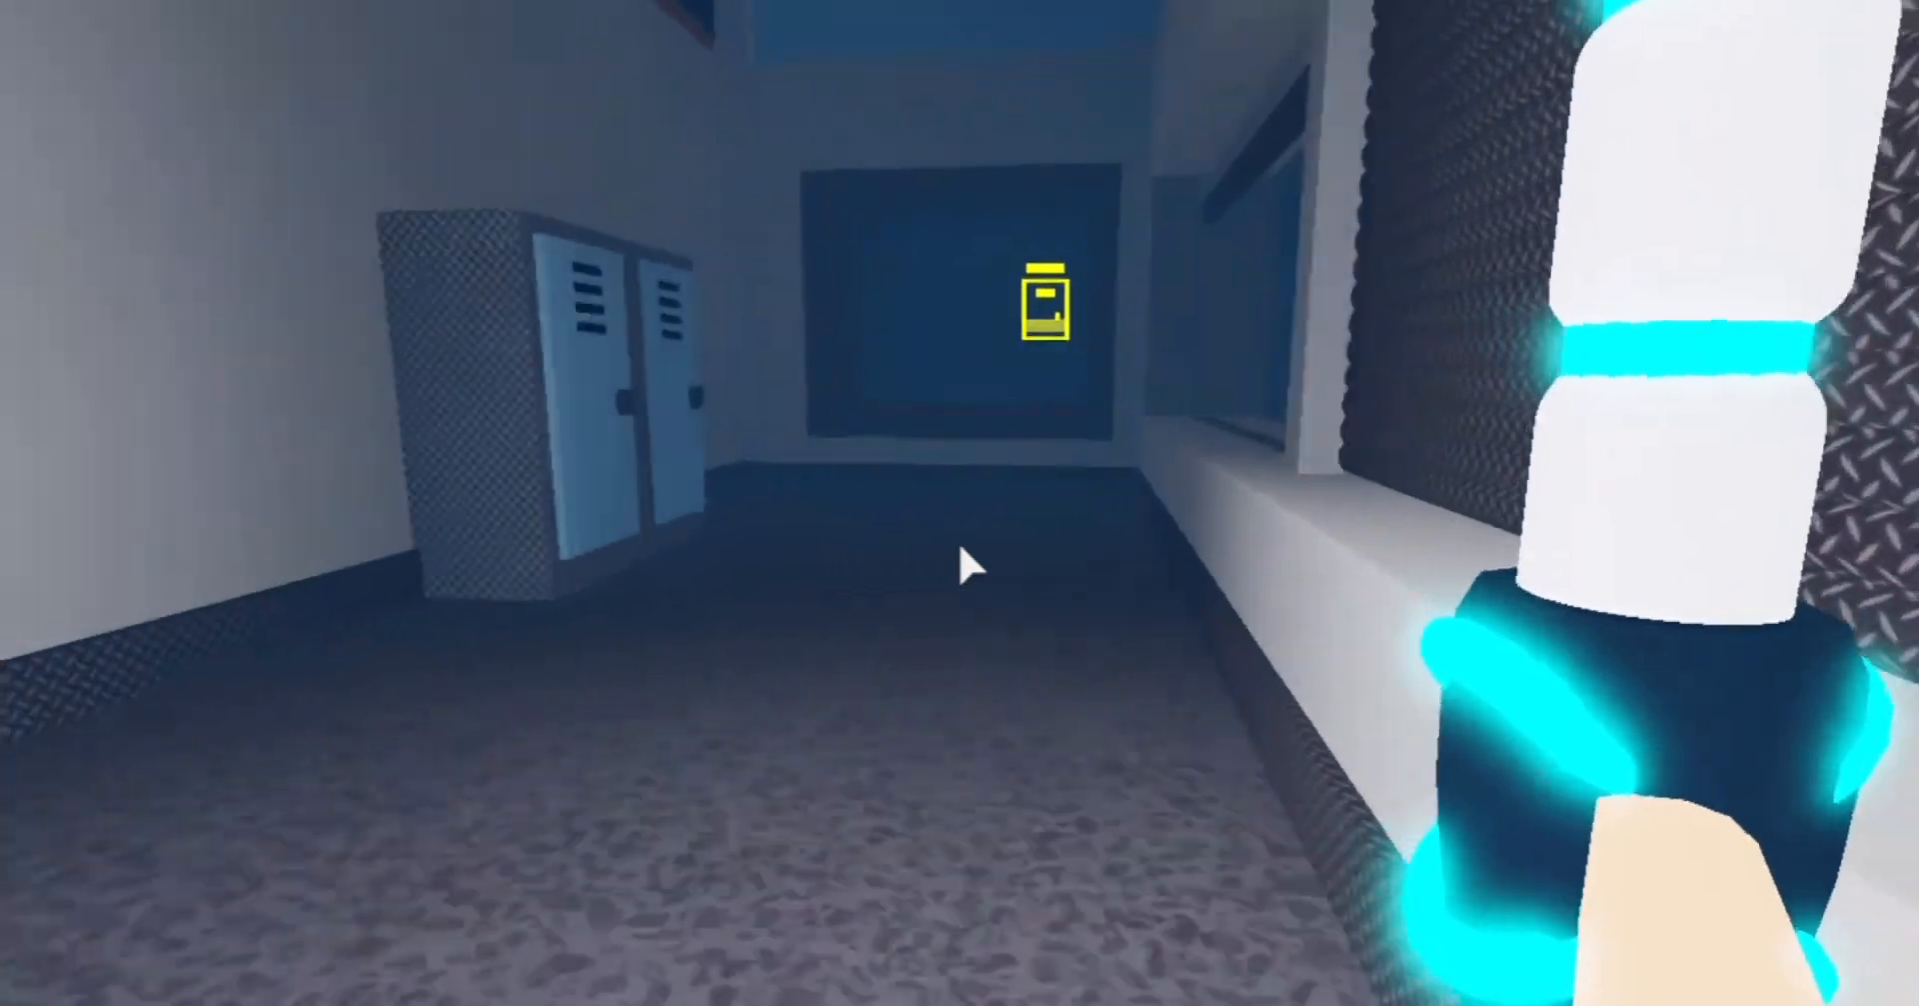
{"action": "mouse_move", "coordinate": [968, 562]}
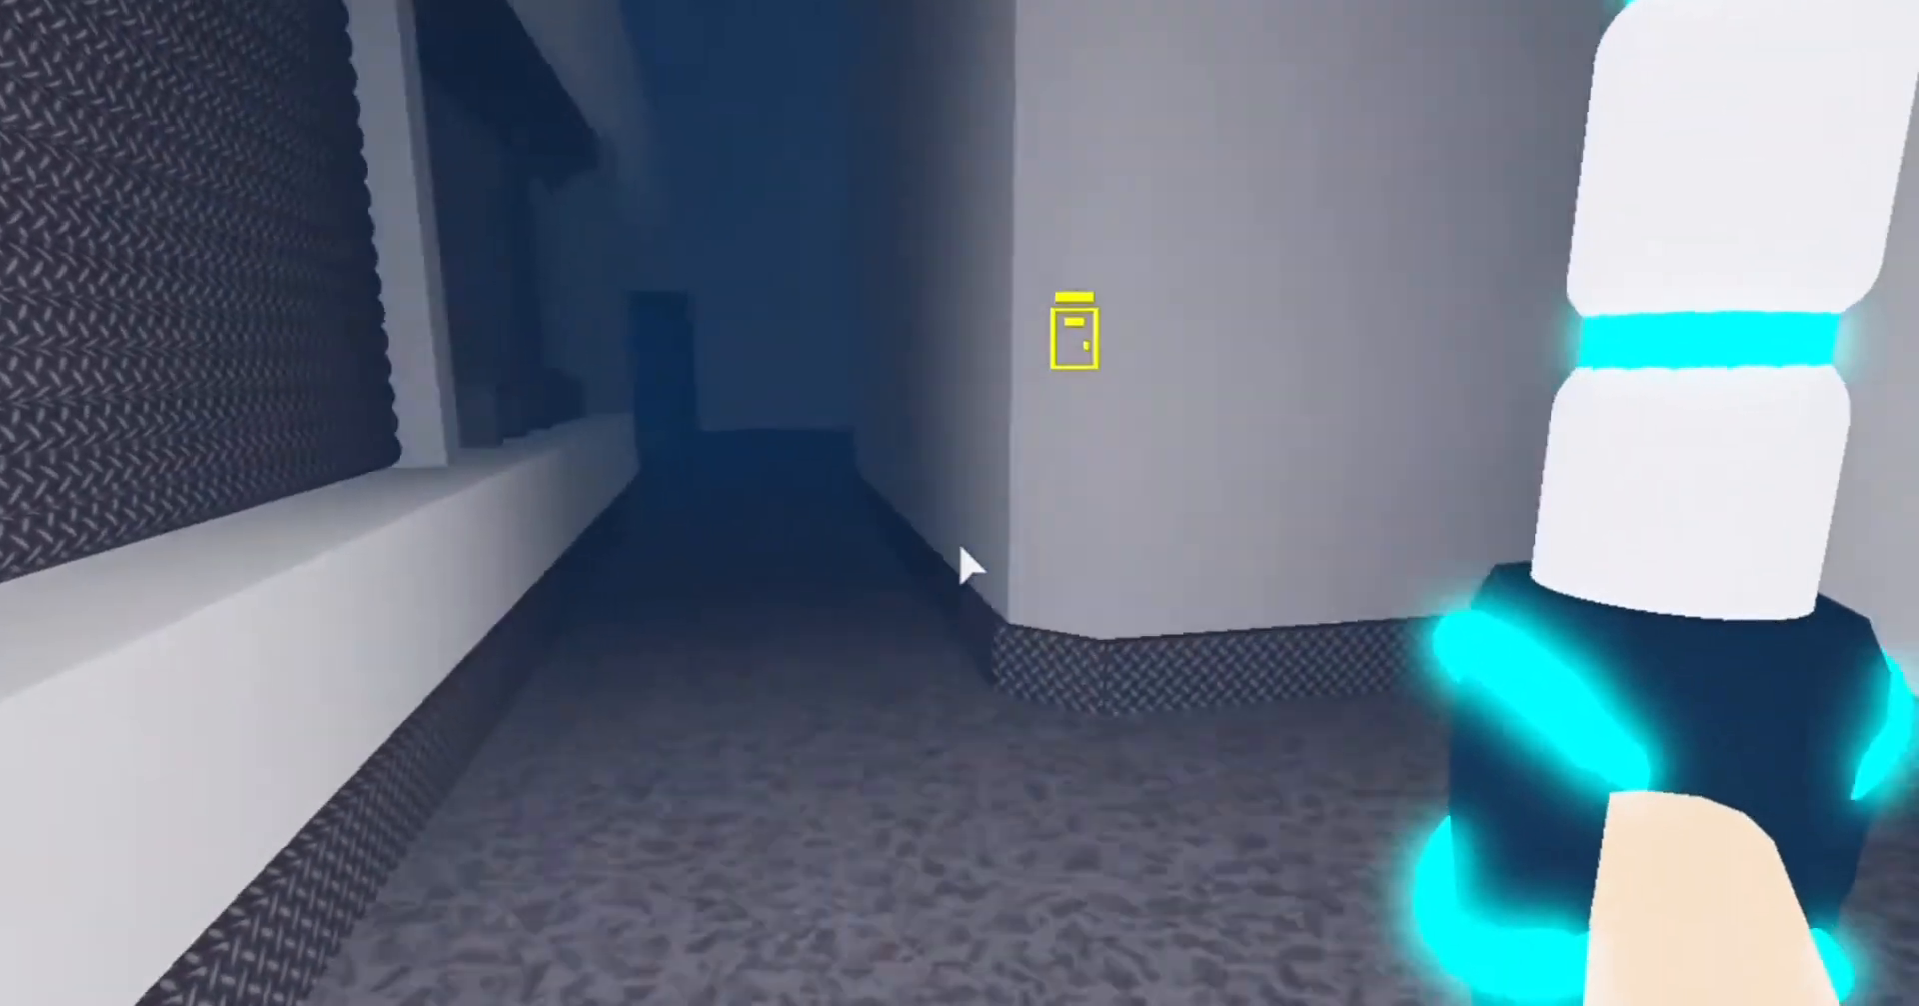
{"action": "mouse_move", "coordinate": [972, 564]}
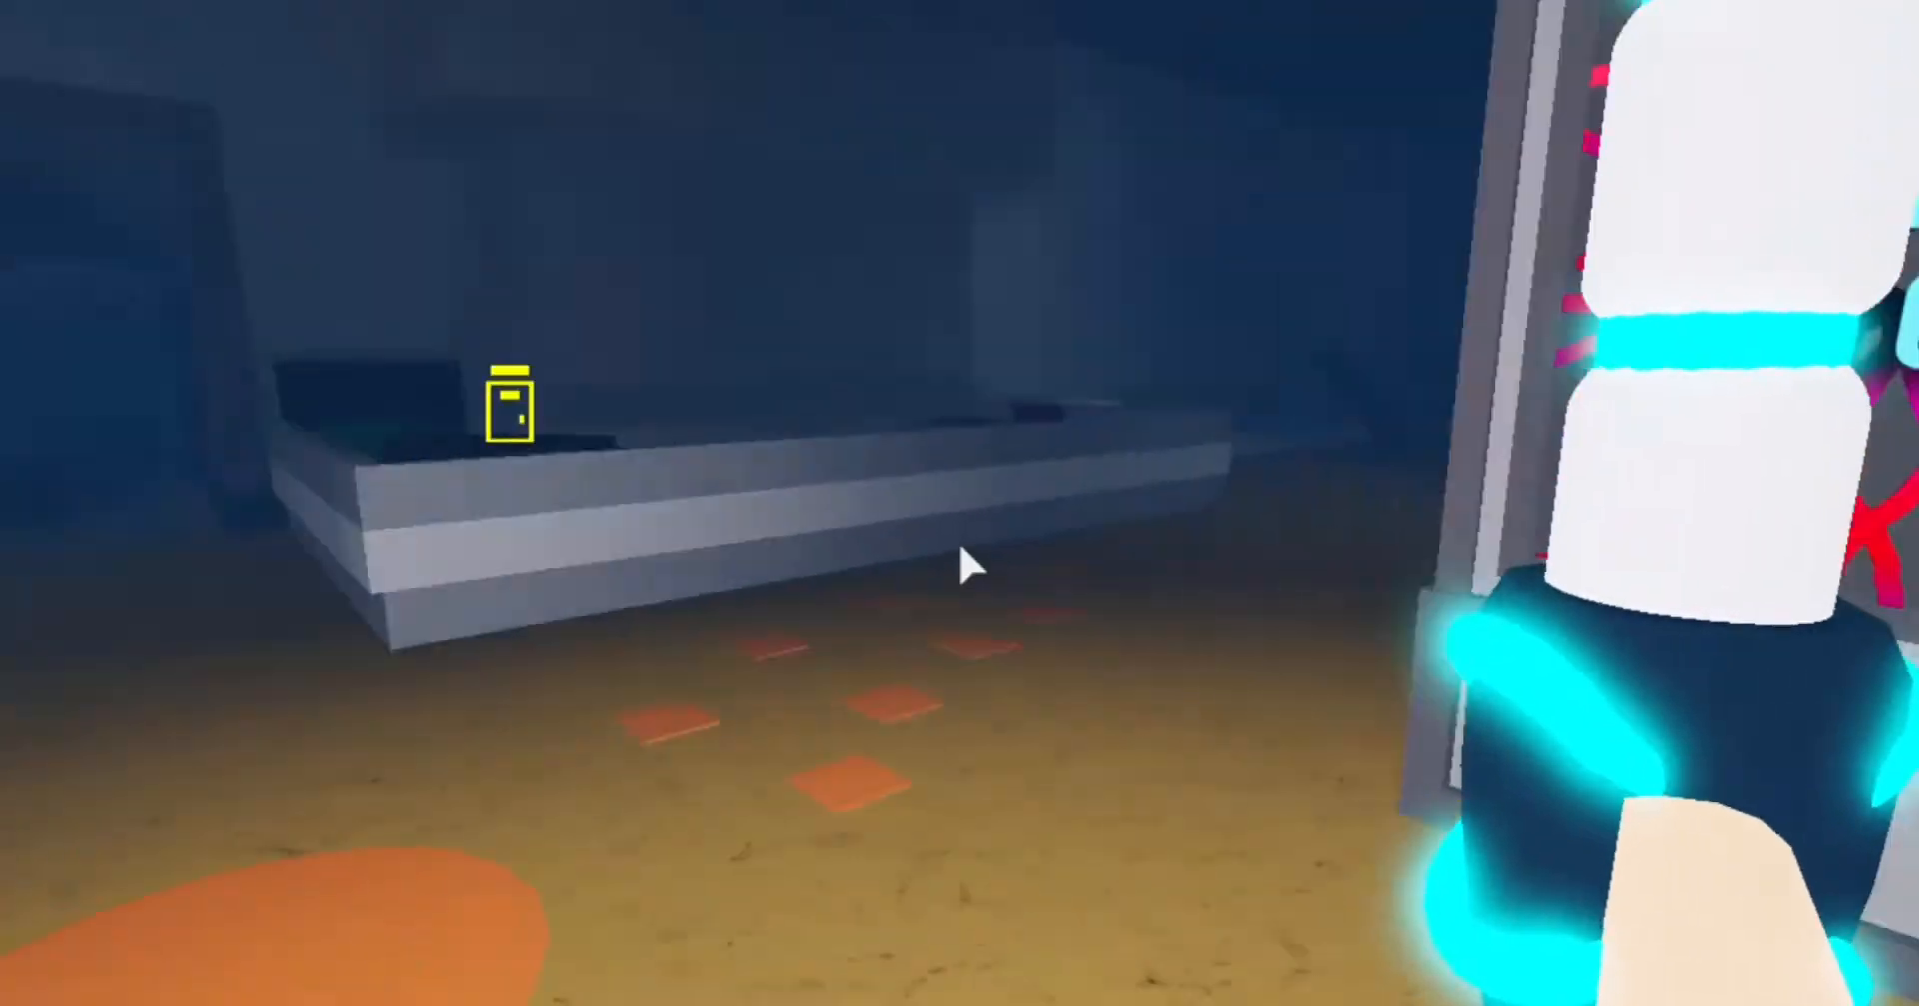
{"action": "mouse_move", "coordinate": [968, 562]}
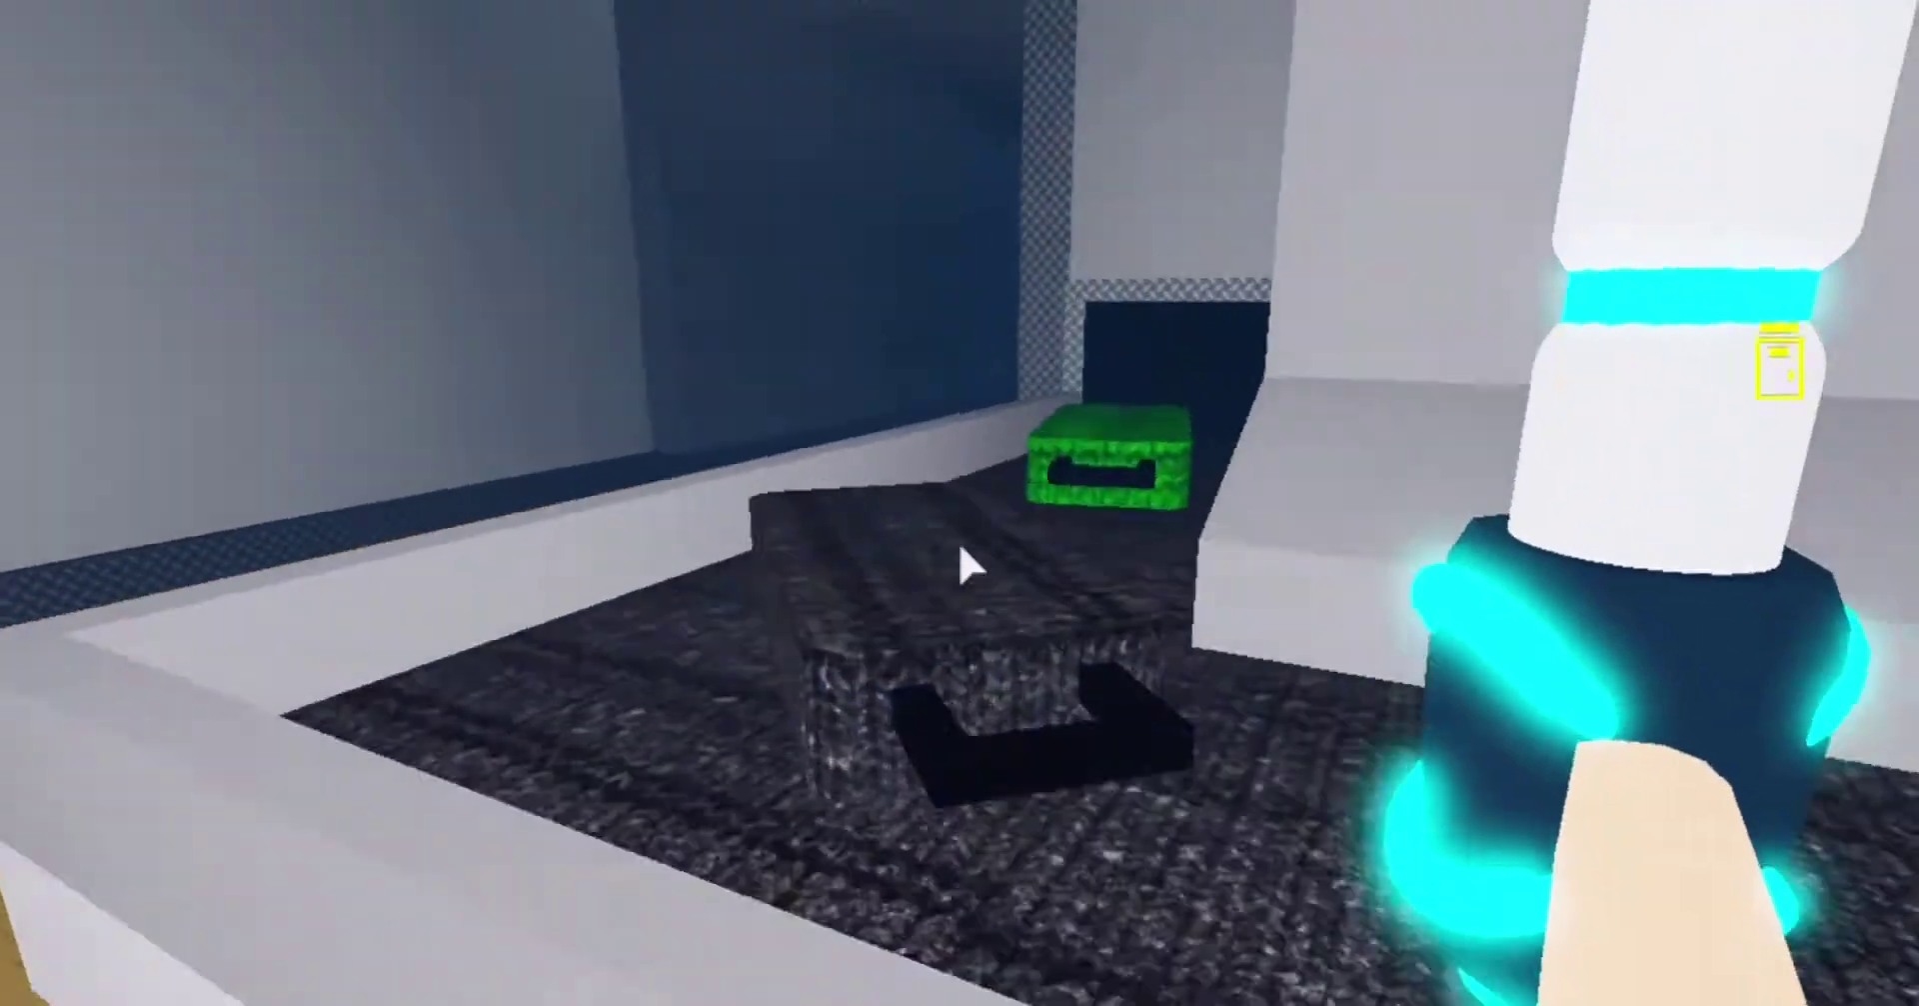
{"action": "mouse_move", "coordinate": [968, 562]}
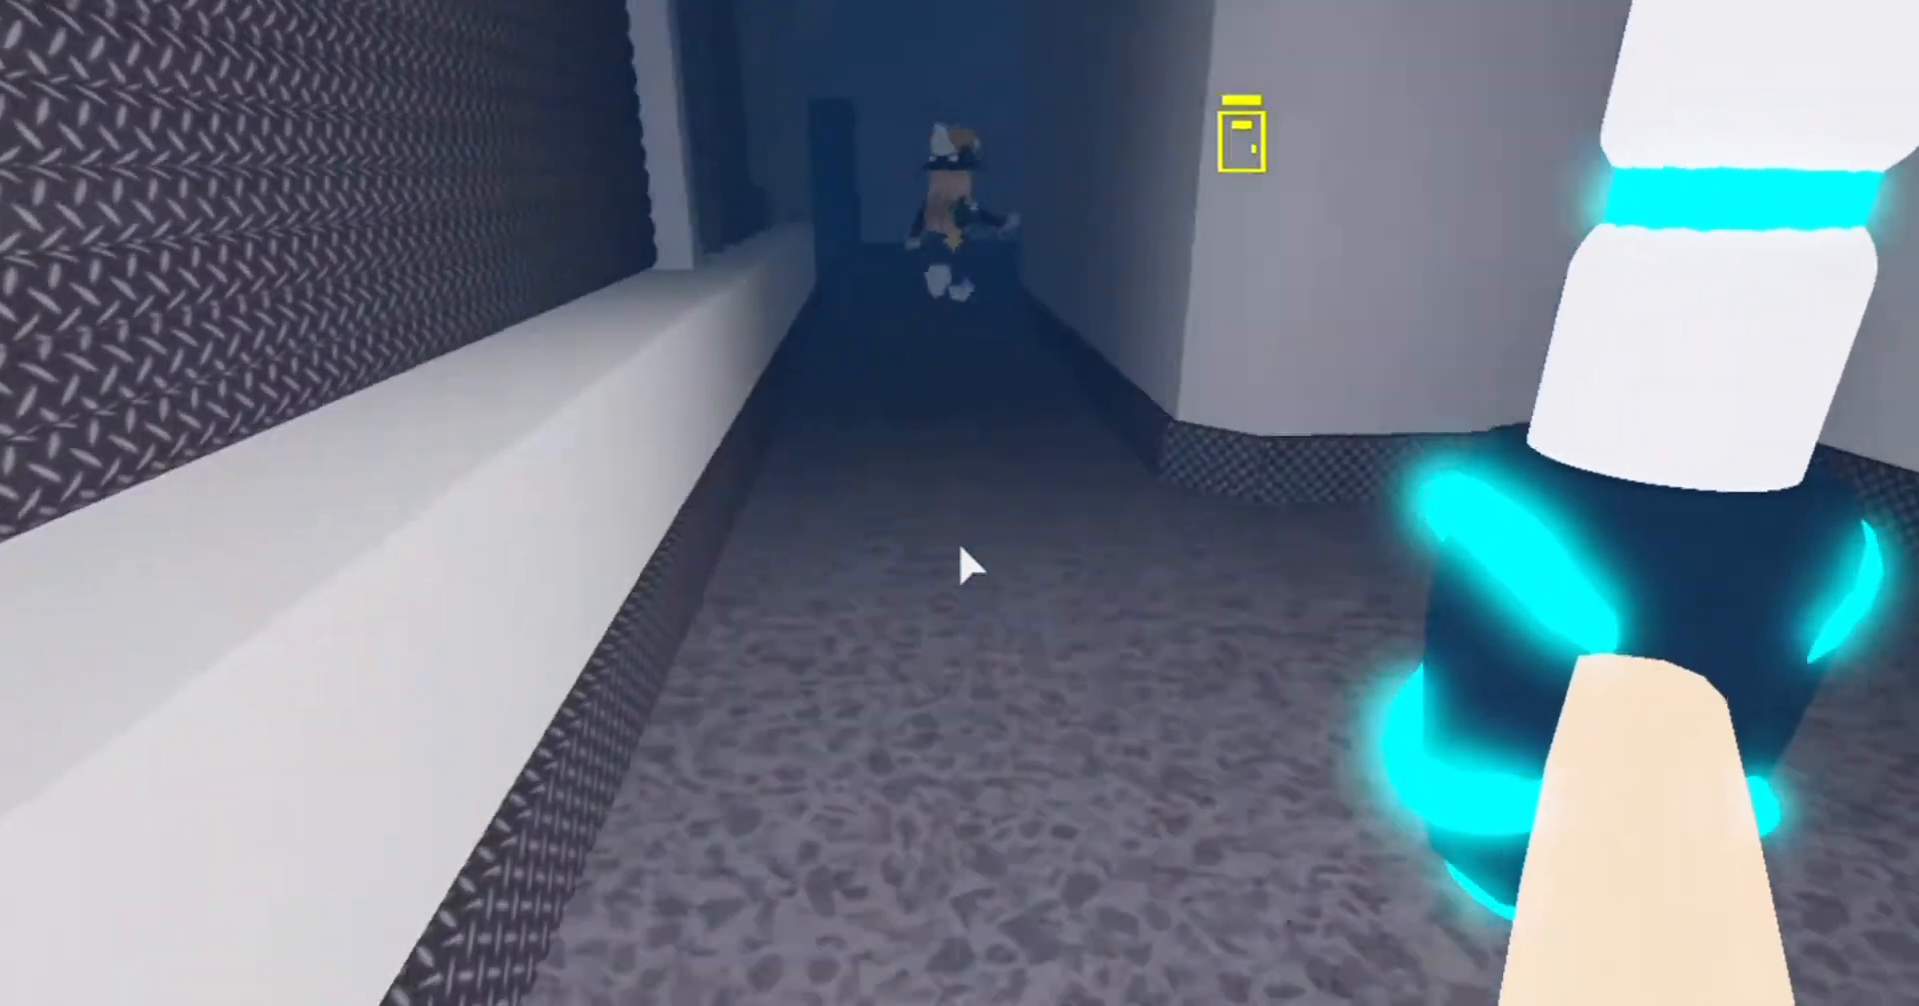
{"action": "mouse_move", "coordinate": [974, 561]}
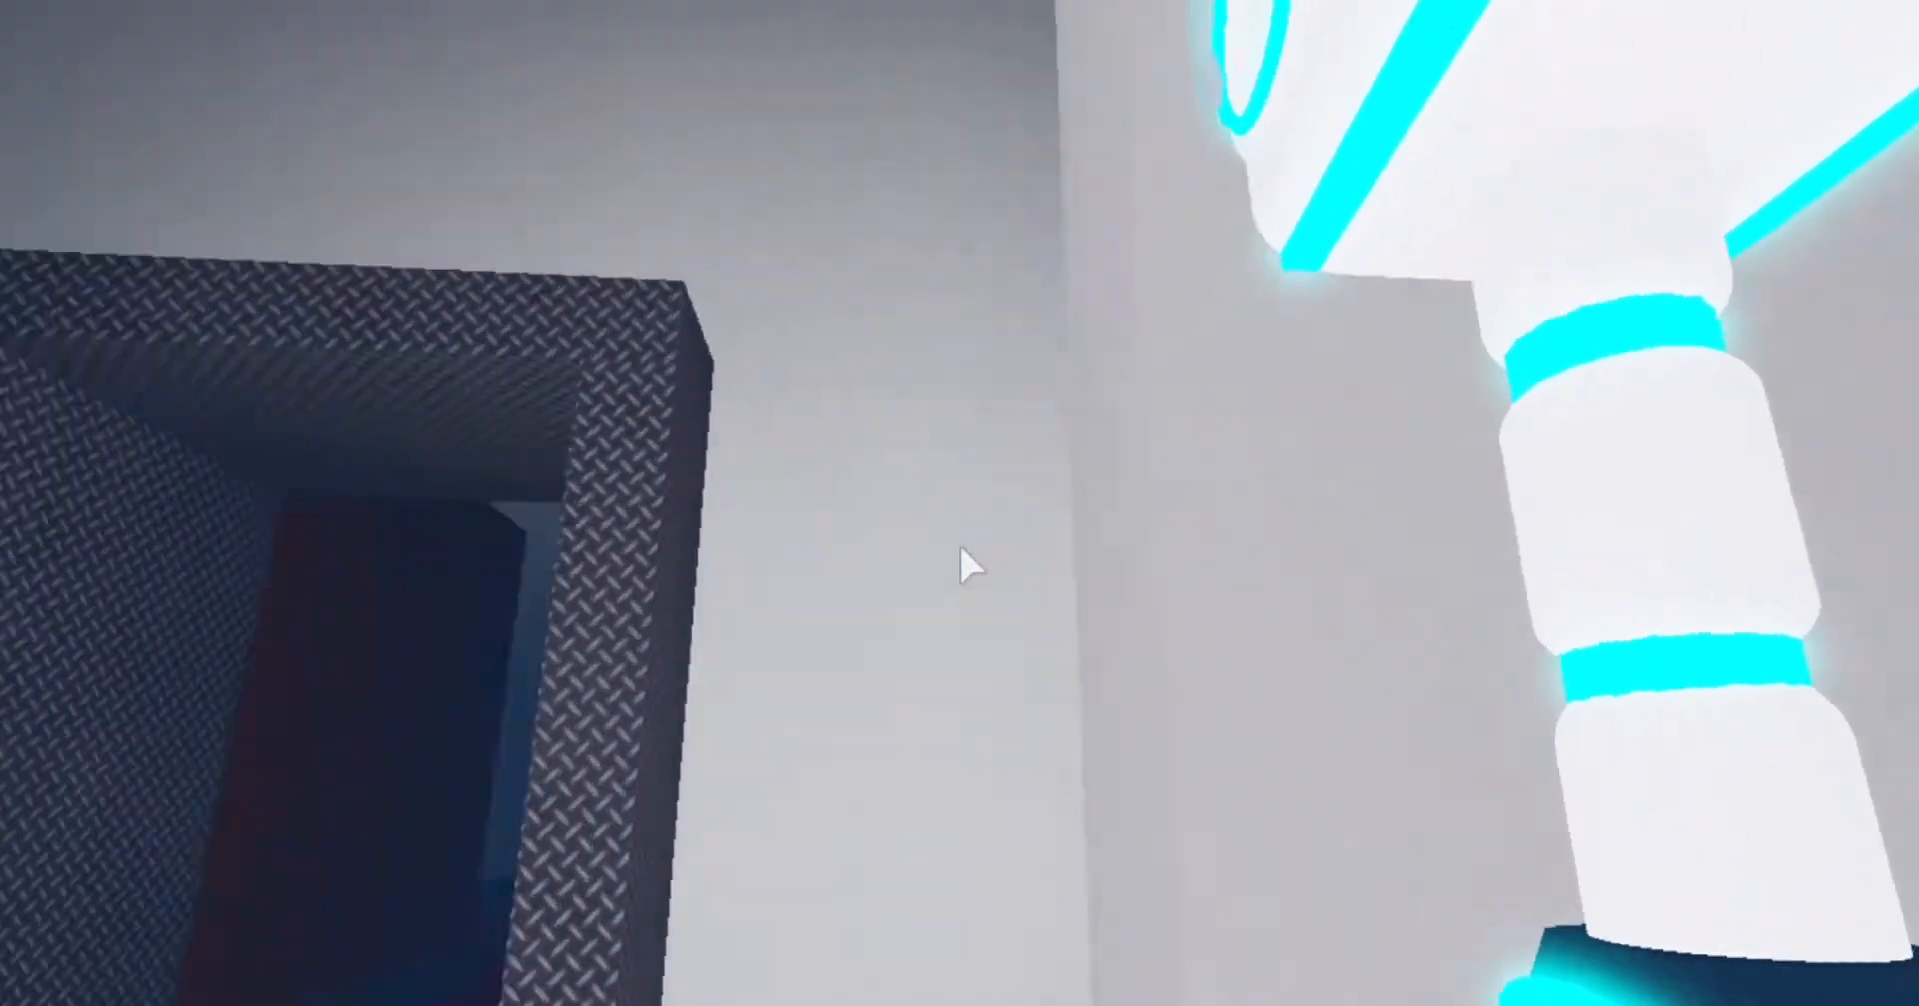
{"action": "mouse_move", "coordinate": [968, 562]}
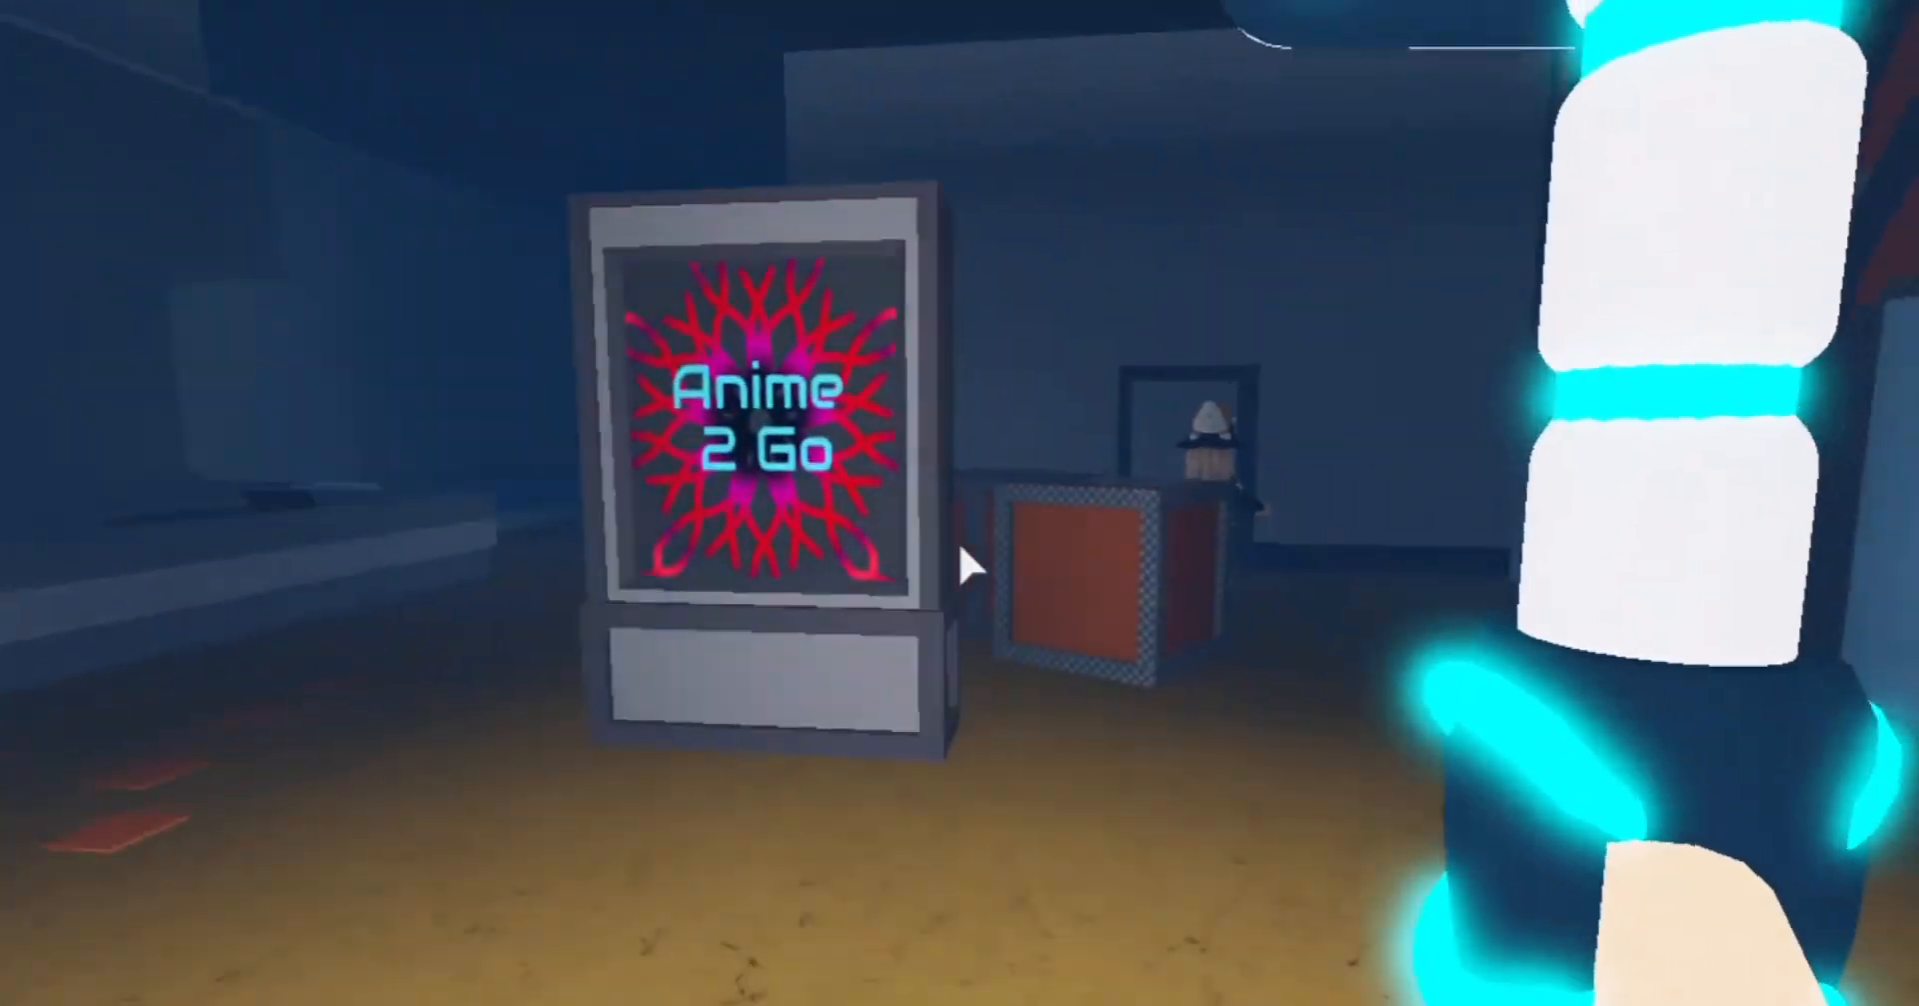
{"action": "mouse_move", "coordinate": [968, 565]}
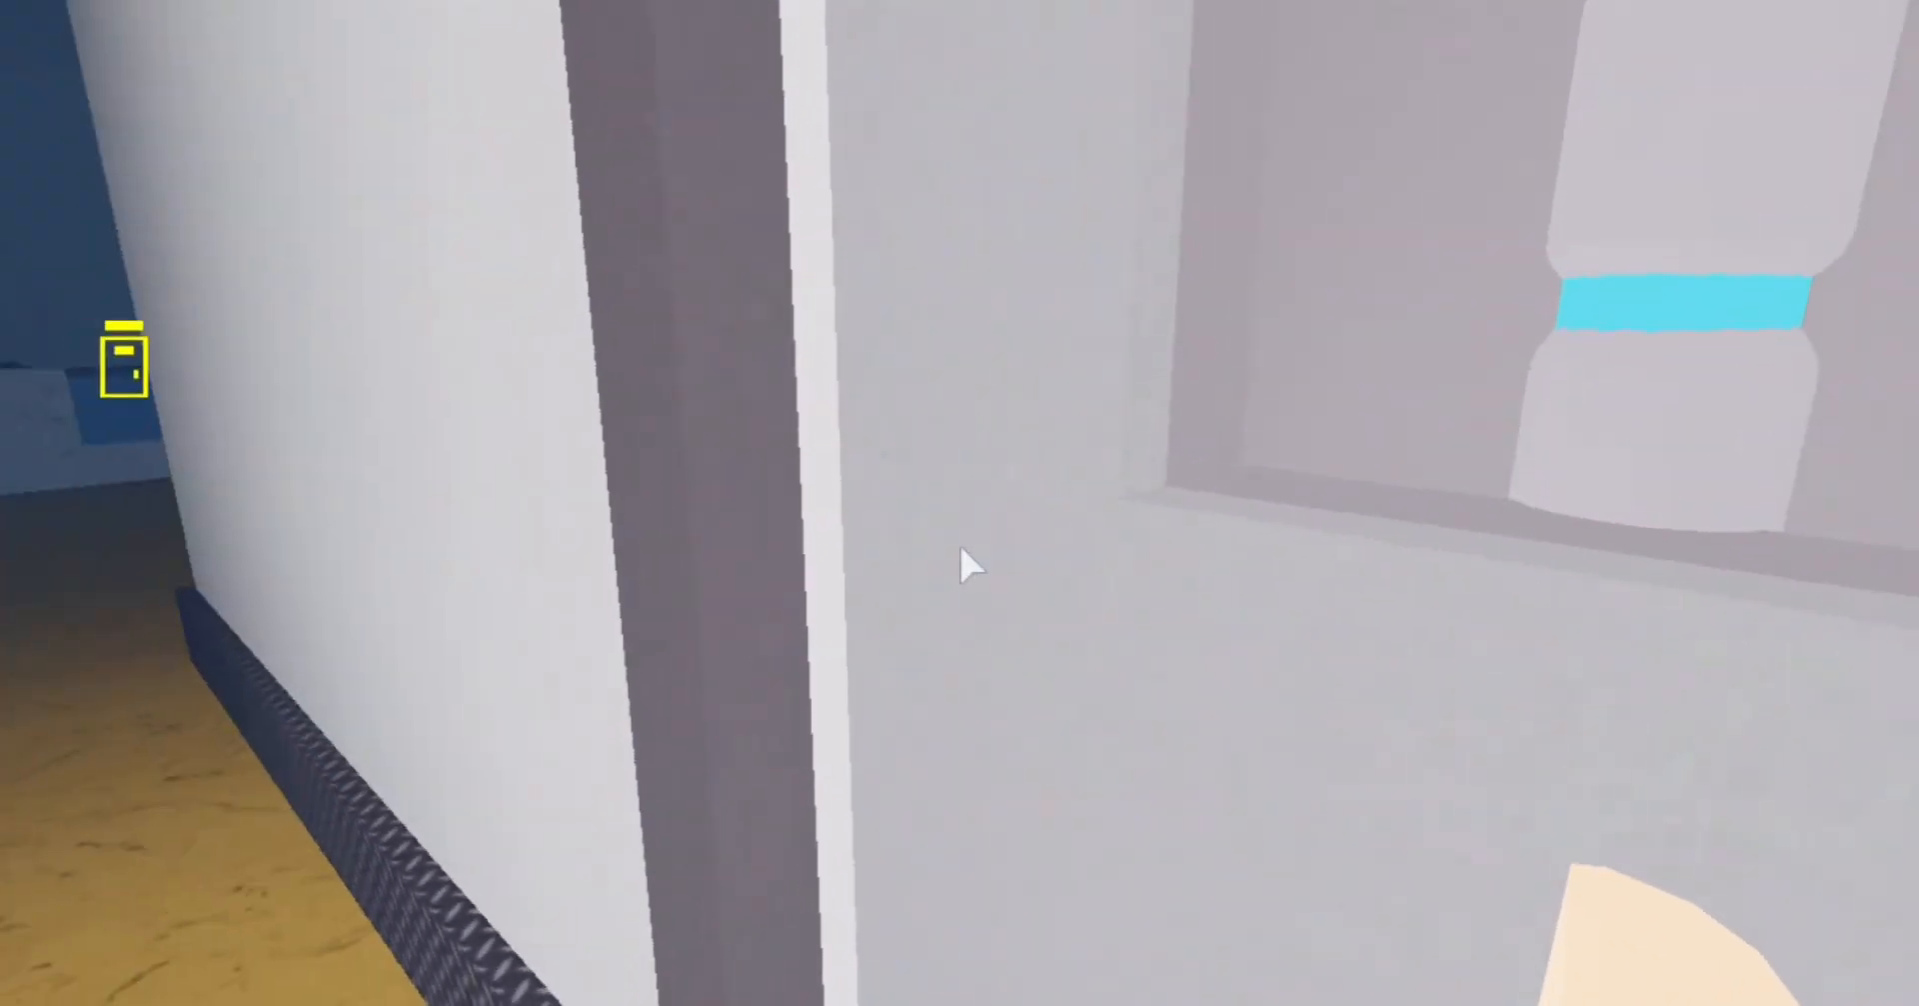
{"action": "mouse_move", "coordinate": [967, 566]}
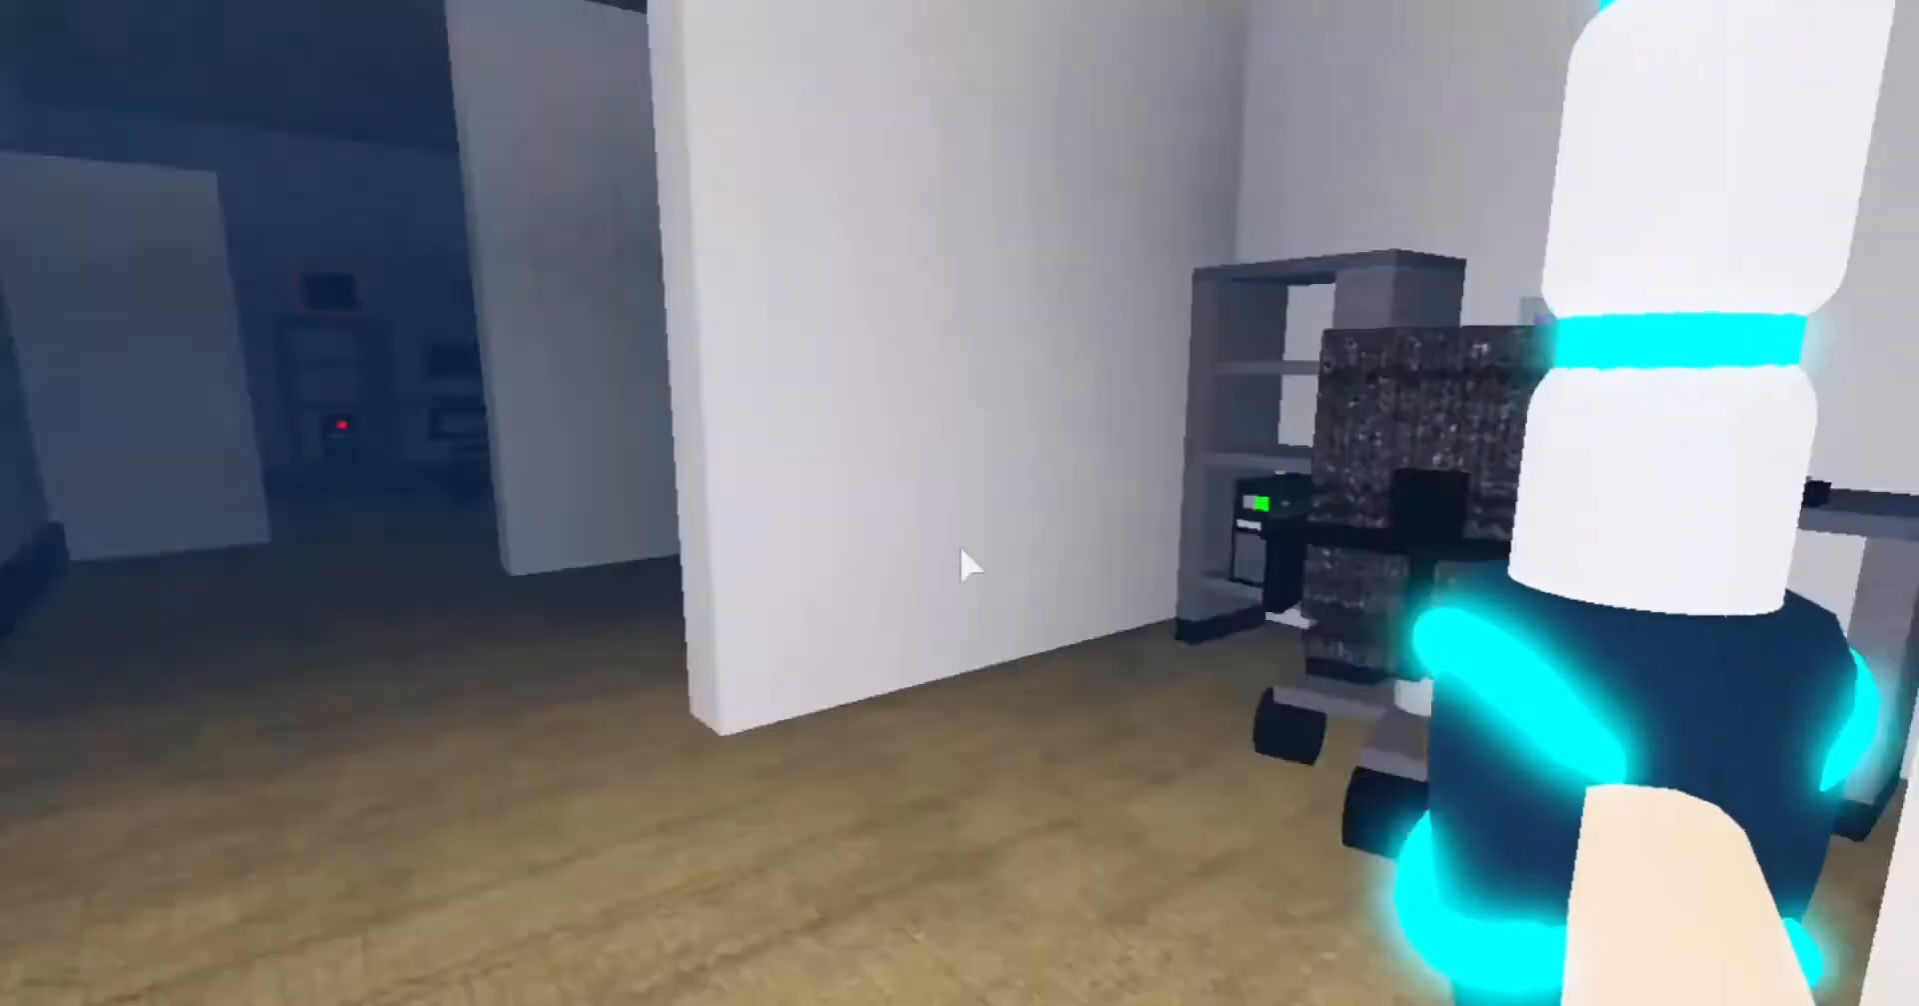
{"action": "mouse_move", "coordinate": [968, 562]}
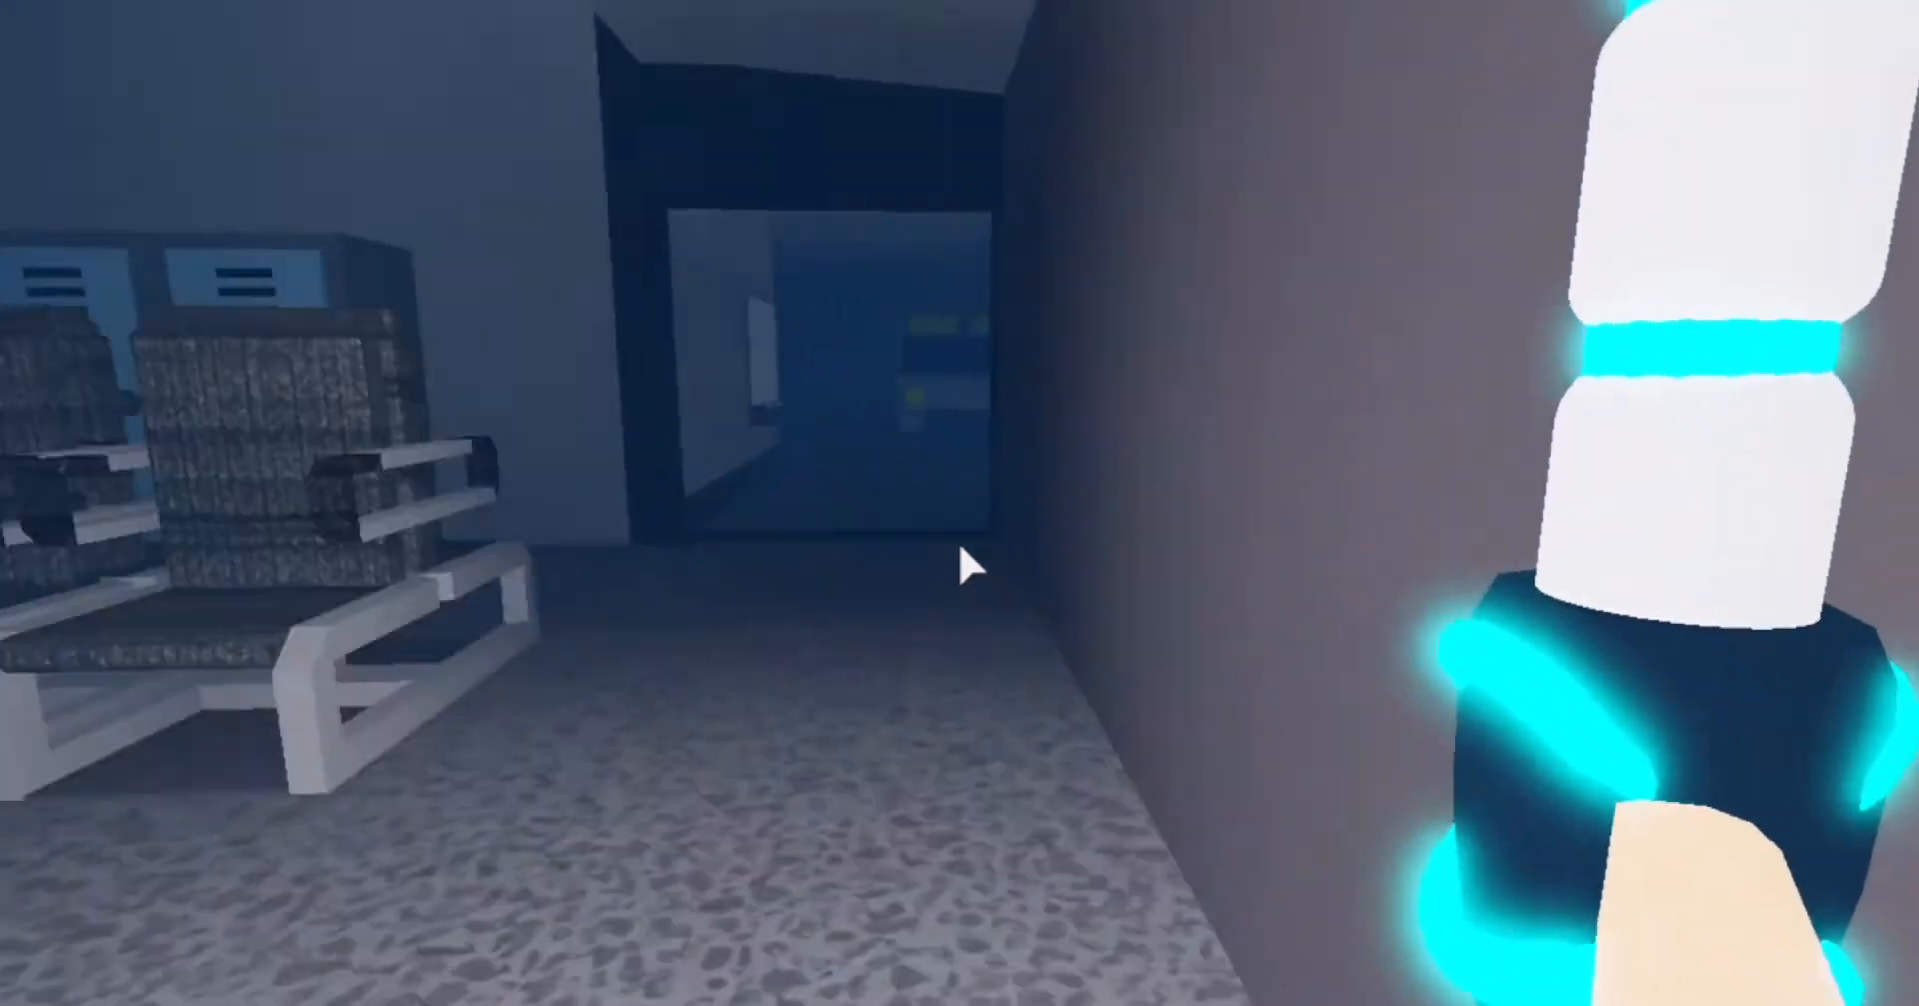
Step: Run through the airport corridors past the 'Anime 2 Go' sign toward the locker-room glass doorway
{"action": "key", "text": "w"}
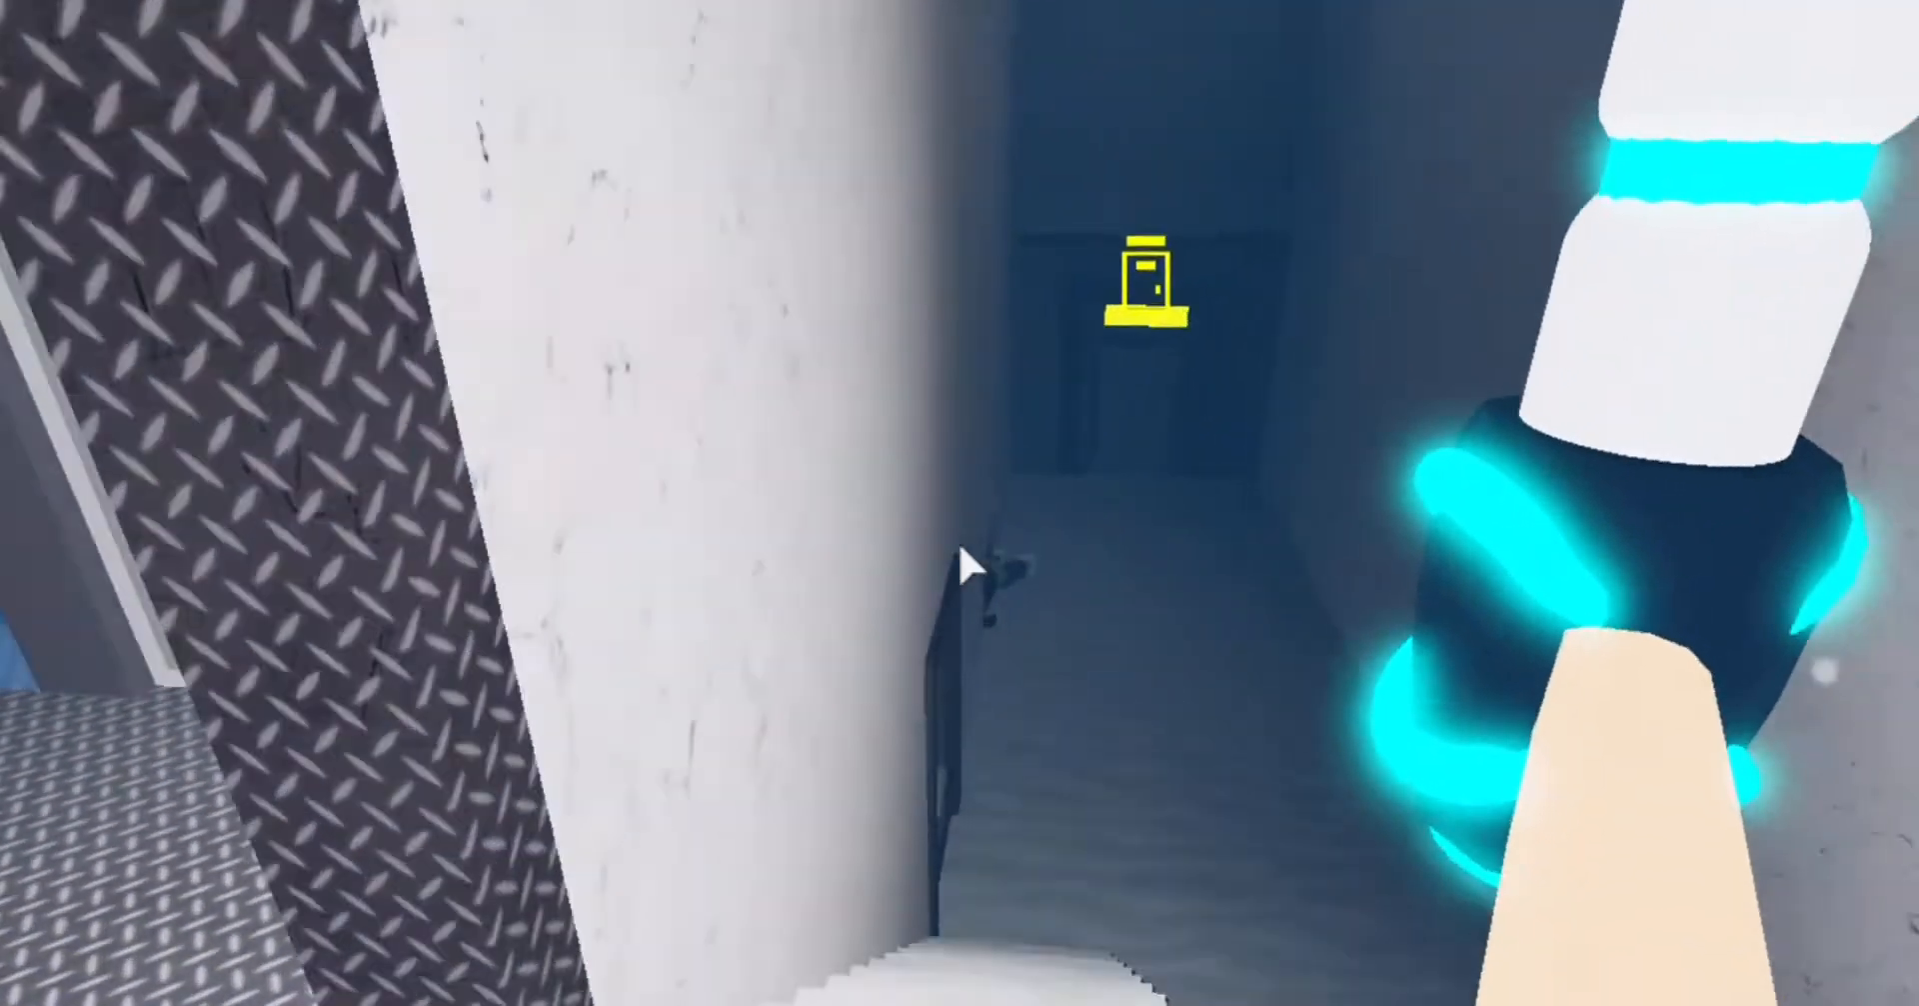
{"action": "mouse_move", "coordinate": [967, 562]}
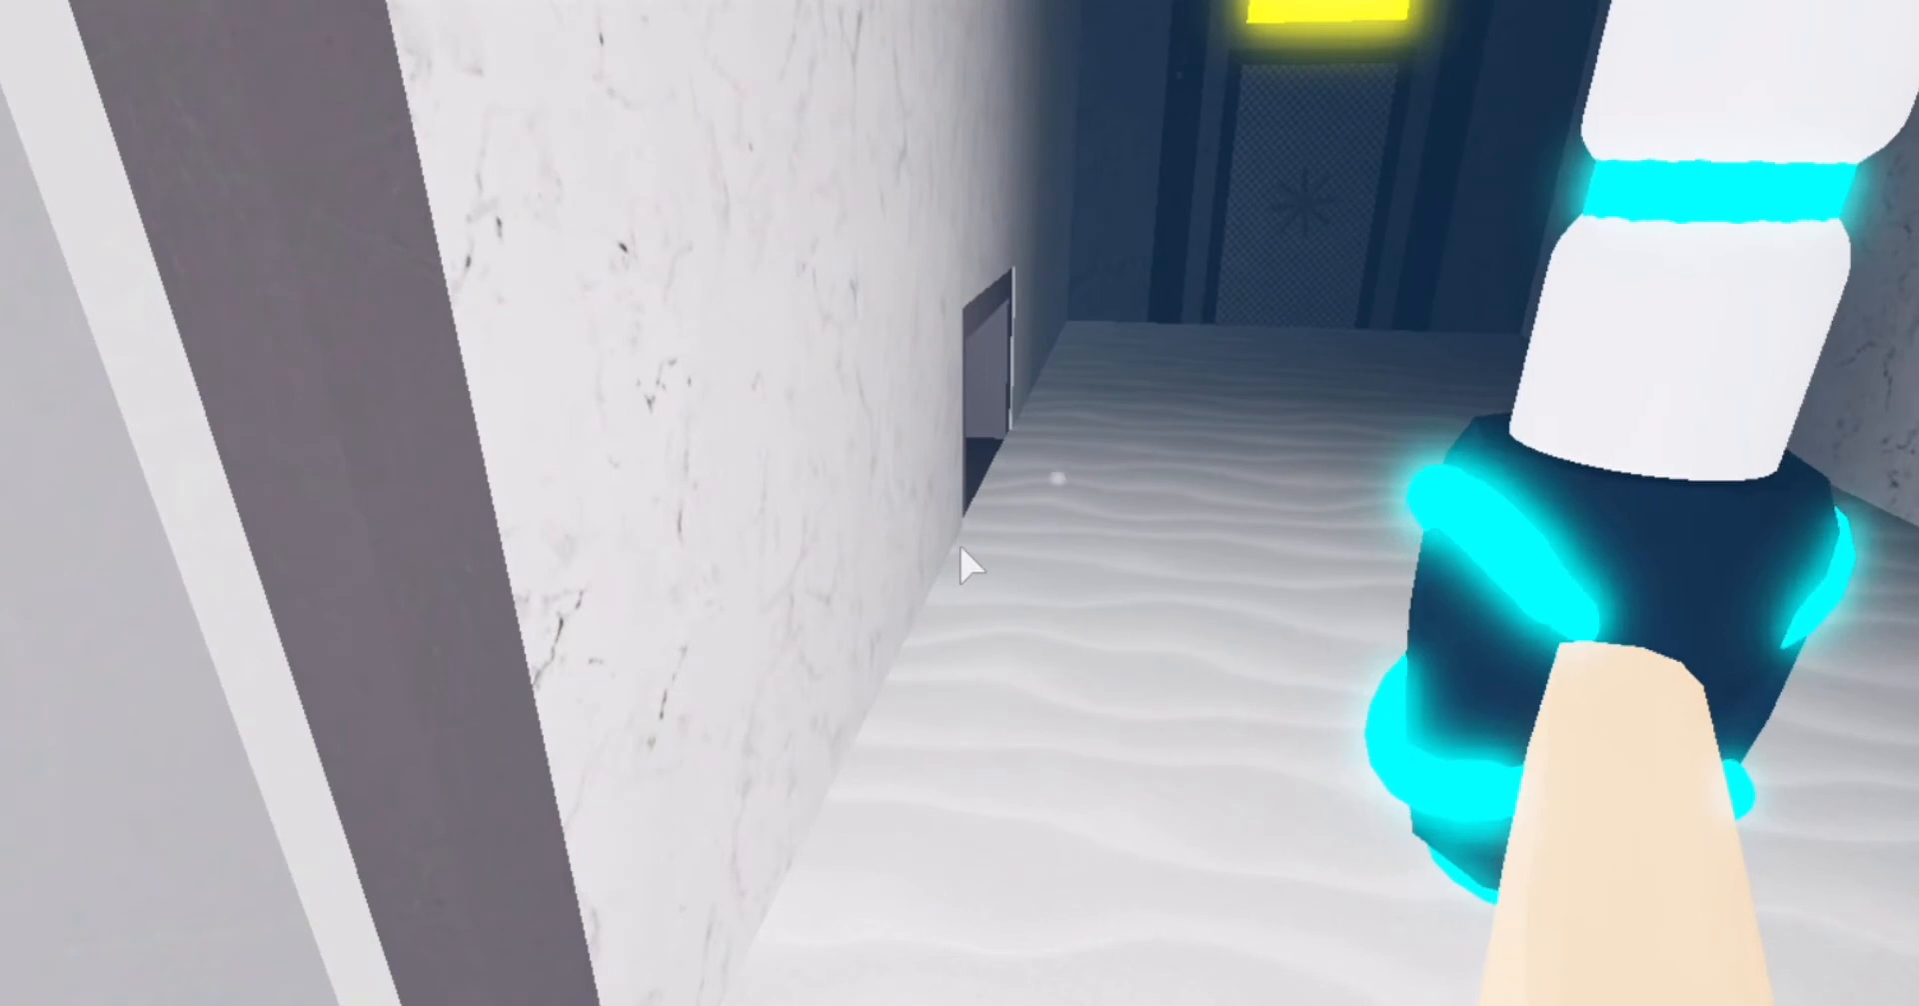
{"action": "mouse_move", "coordinate": [968, 562]}
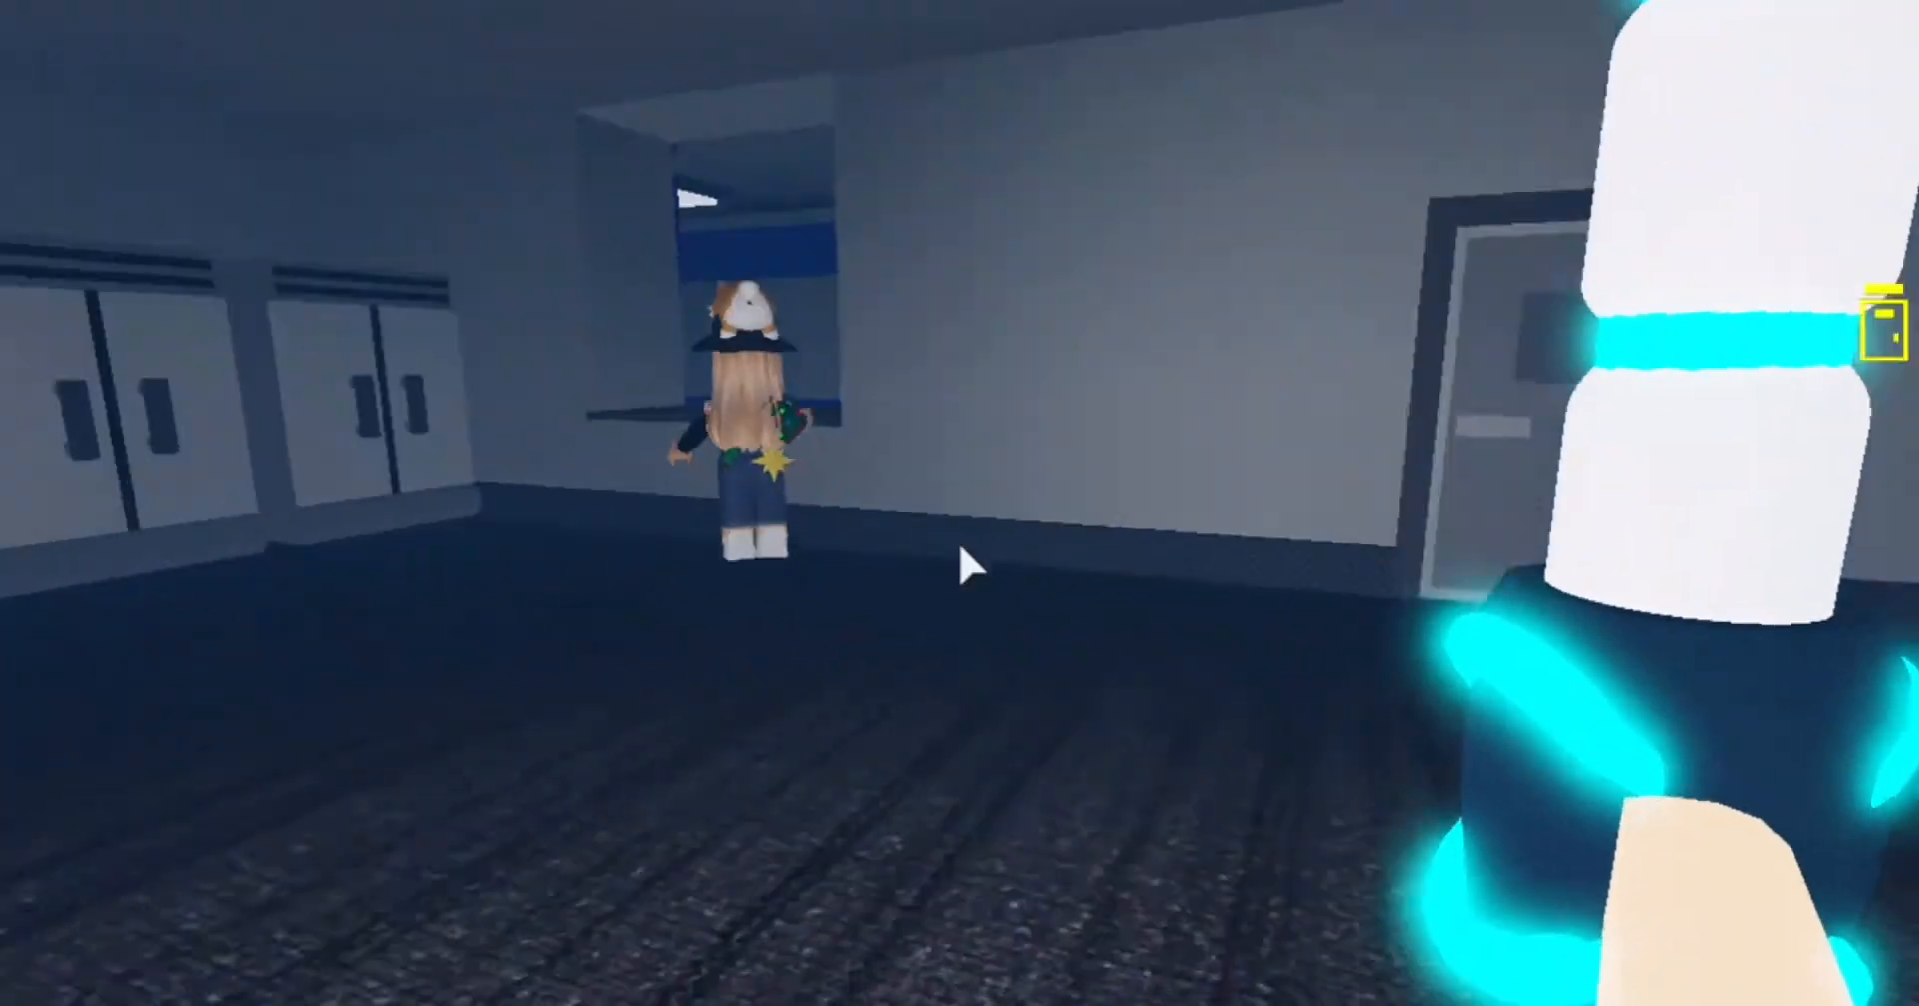
{"action": "mouse_move", "coordinate": [974, 562]}
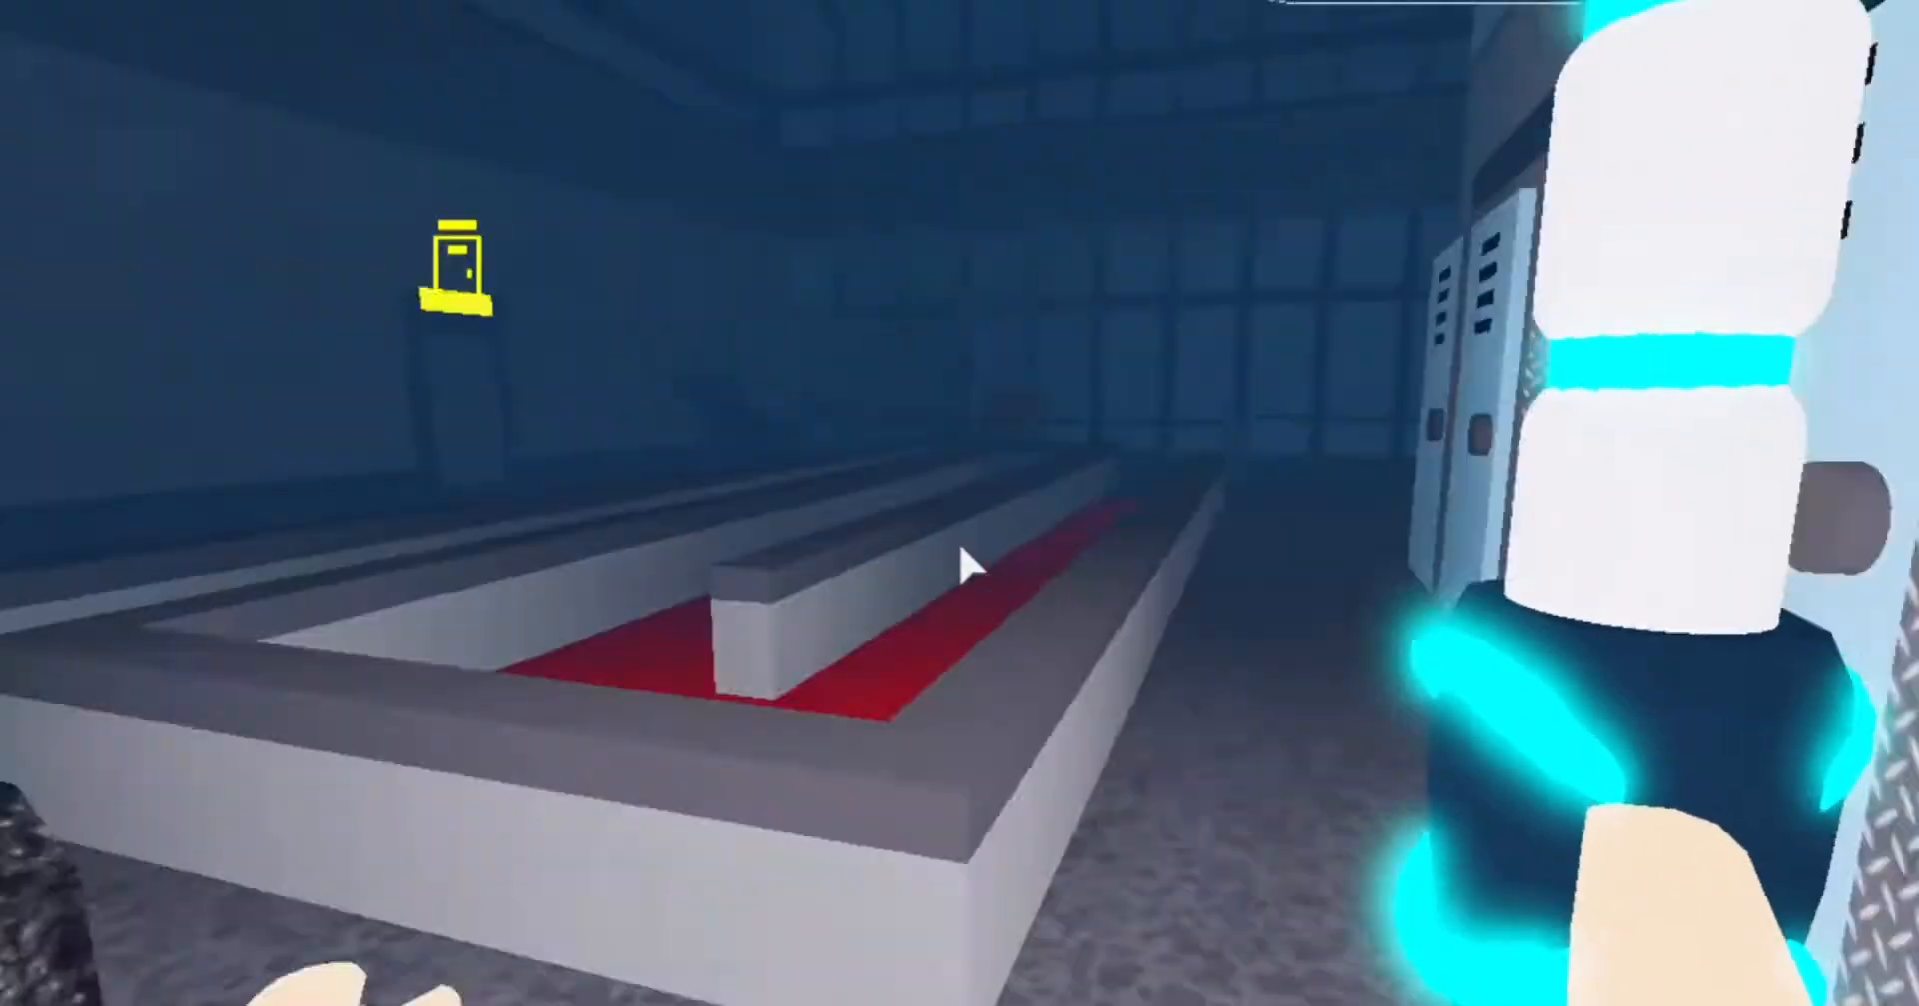
{"action": "mouse_move", "coordinate": [968, 564]}
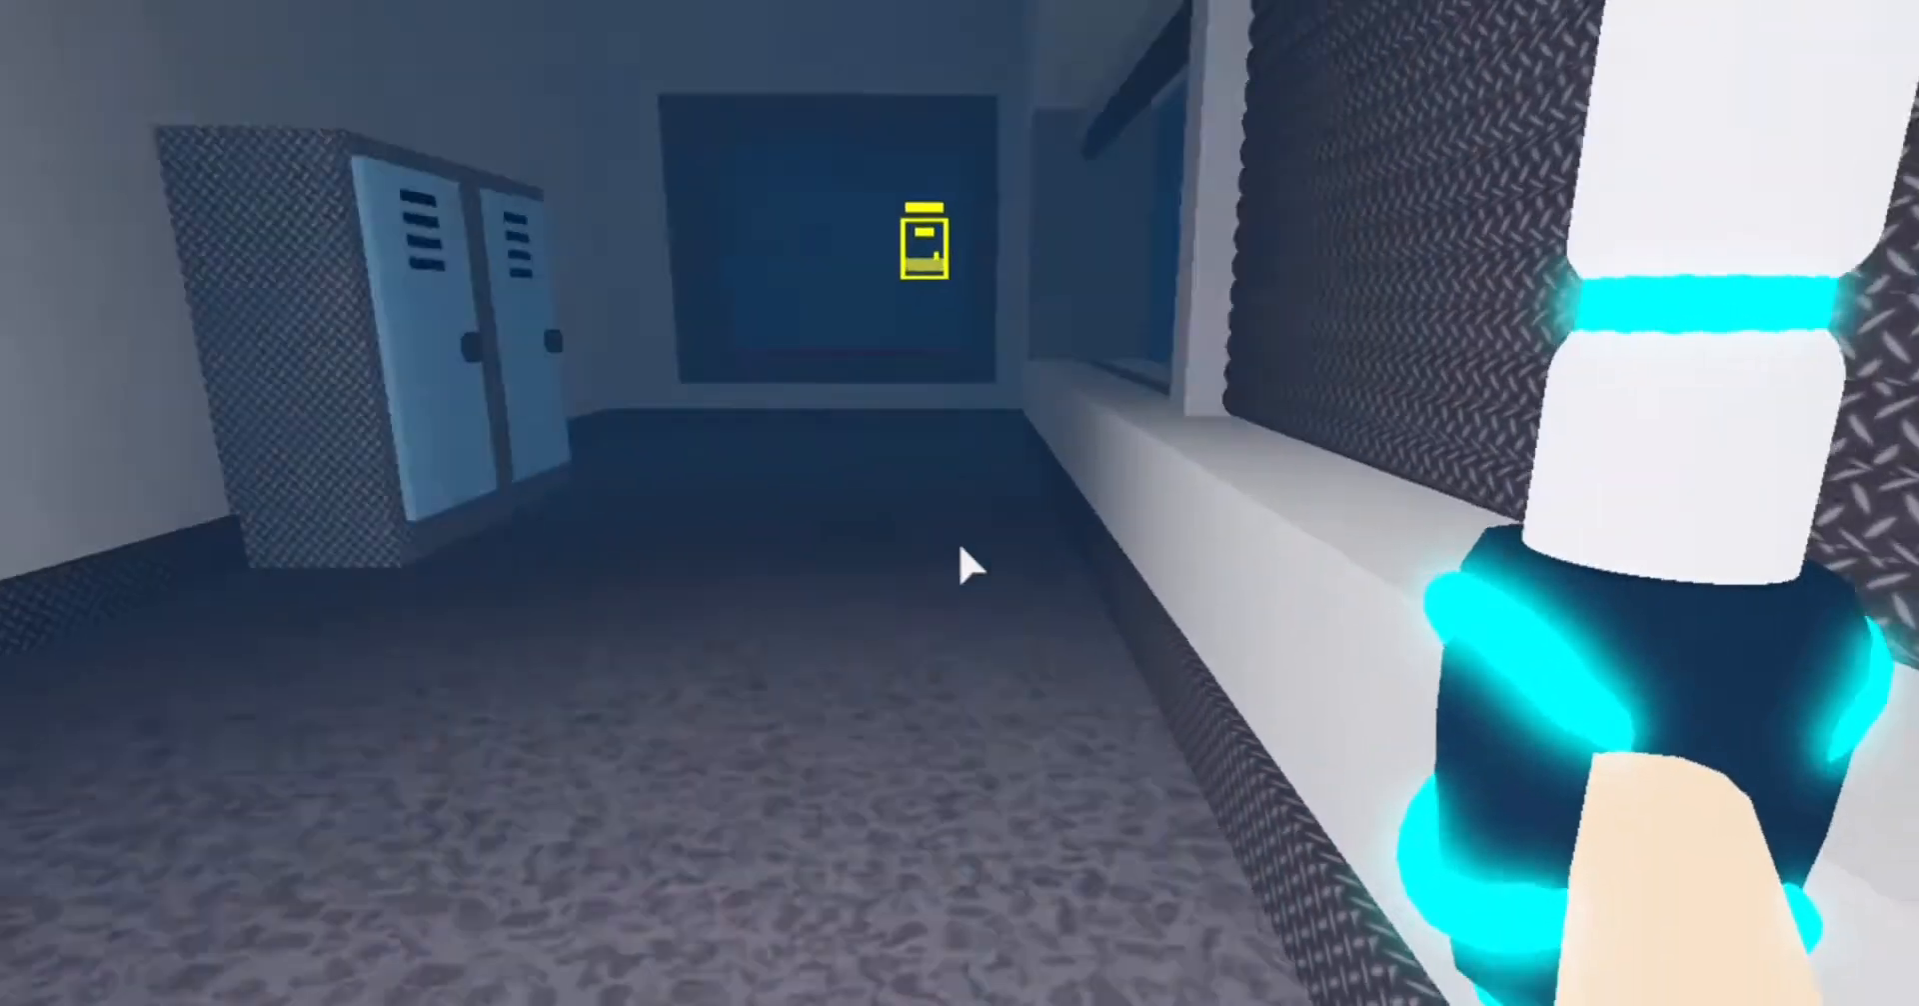
{"action": "mouse_move", "coordinate": [960, 564]}
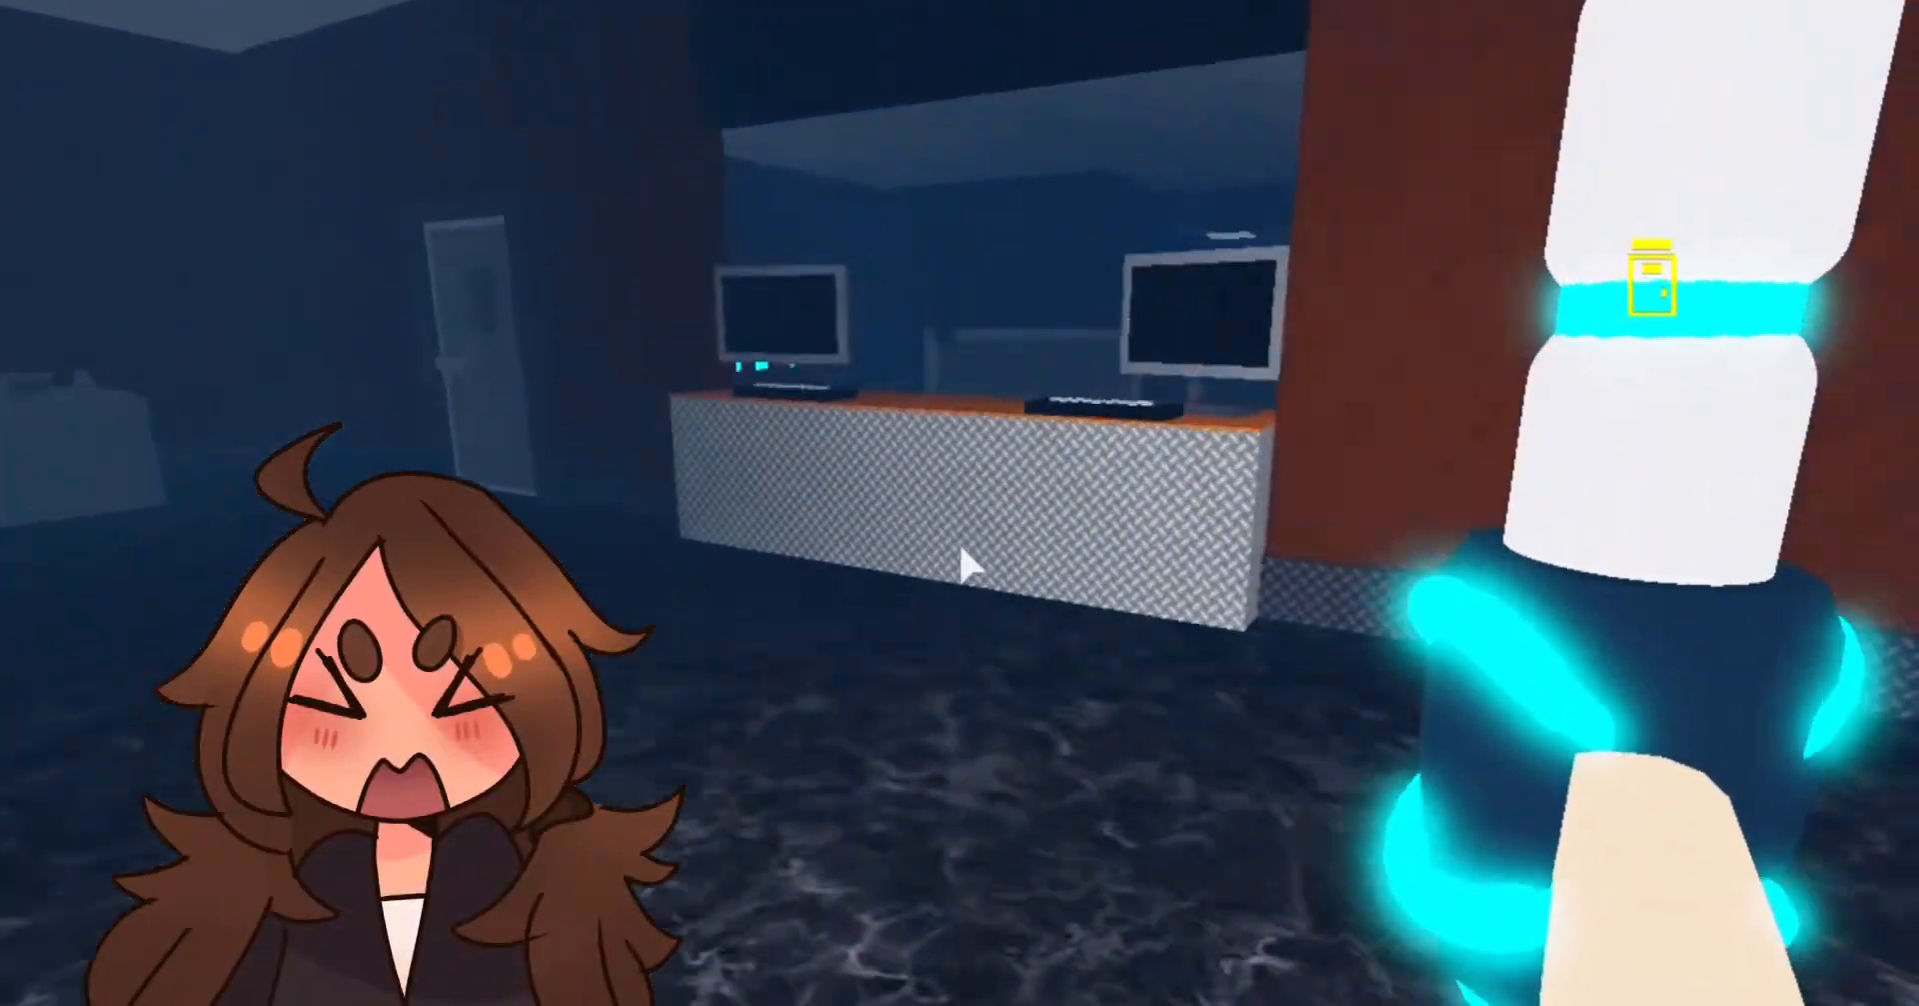
{"action": "mouse_move", "coordinate": [967, 562]}
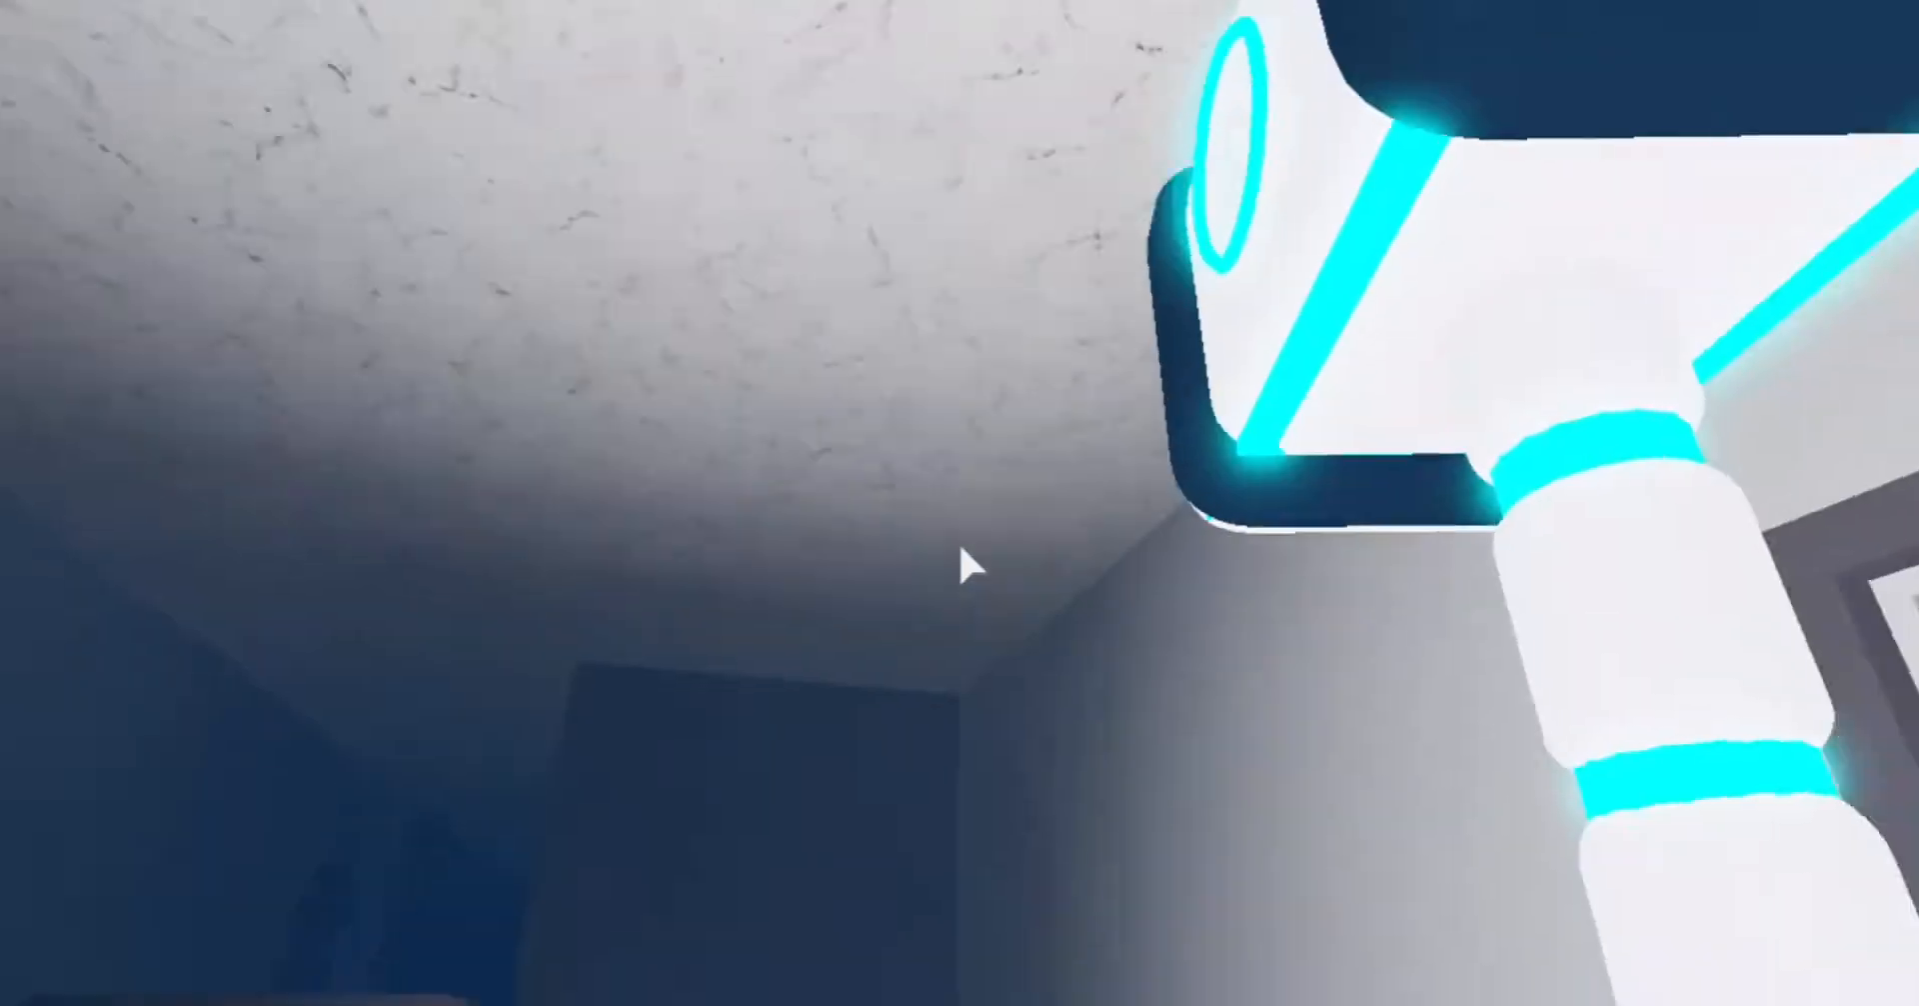
{"action": "mouse_move", "coordinate": [959, 562]}
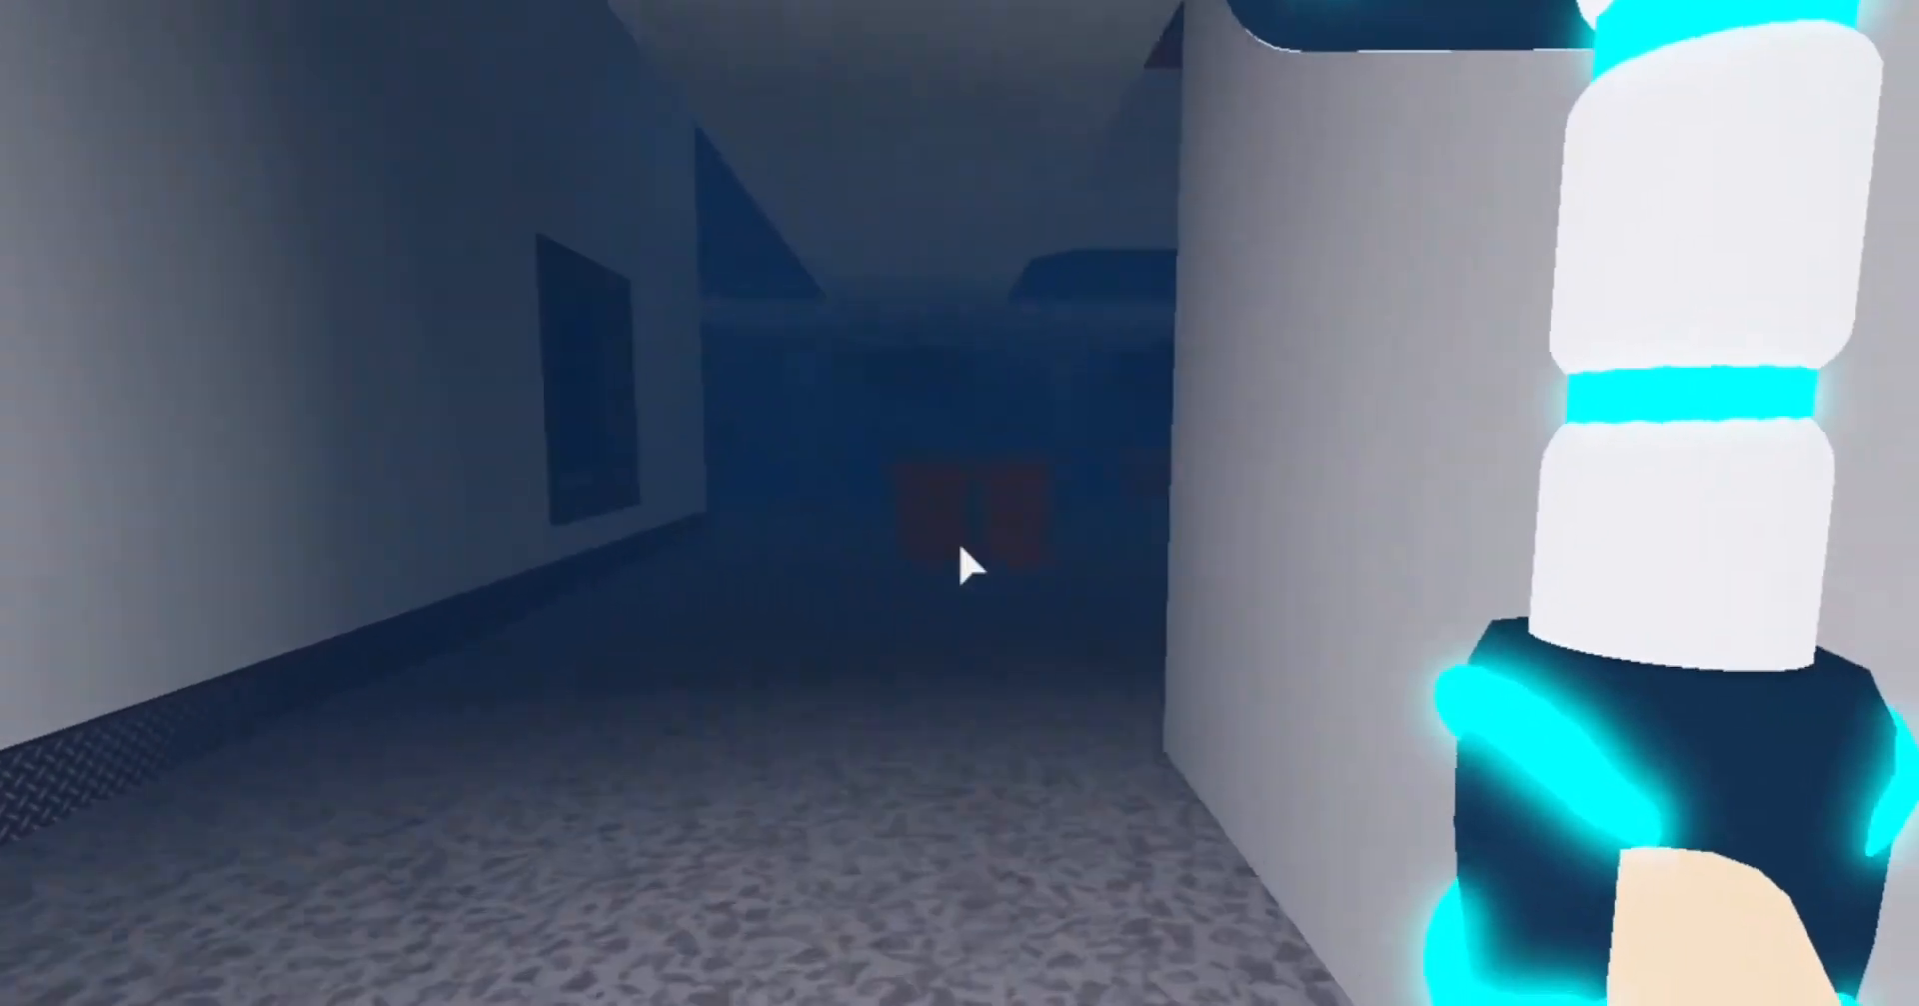
{"action": "mouse_move", "coordinate": [961, 562]}
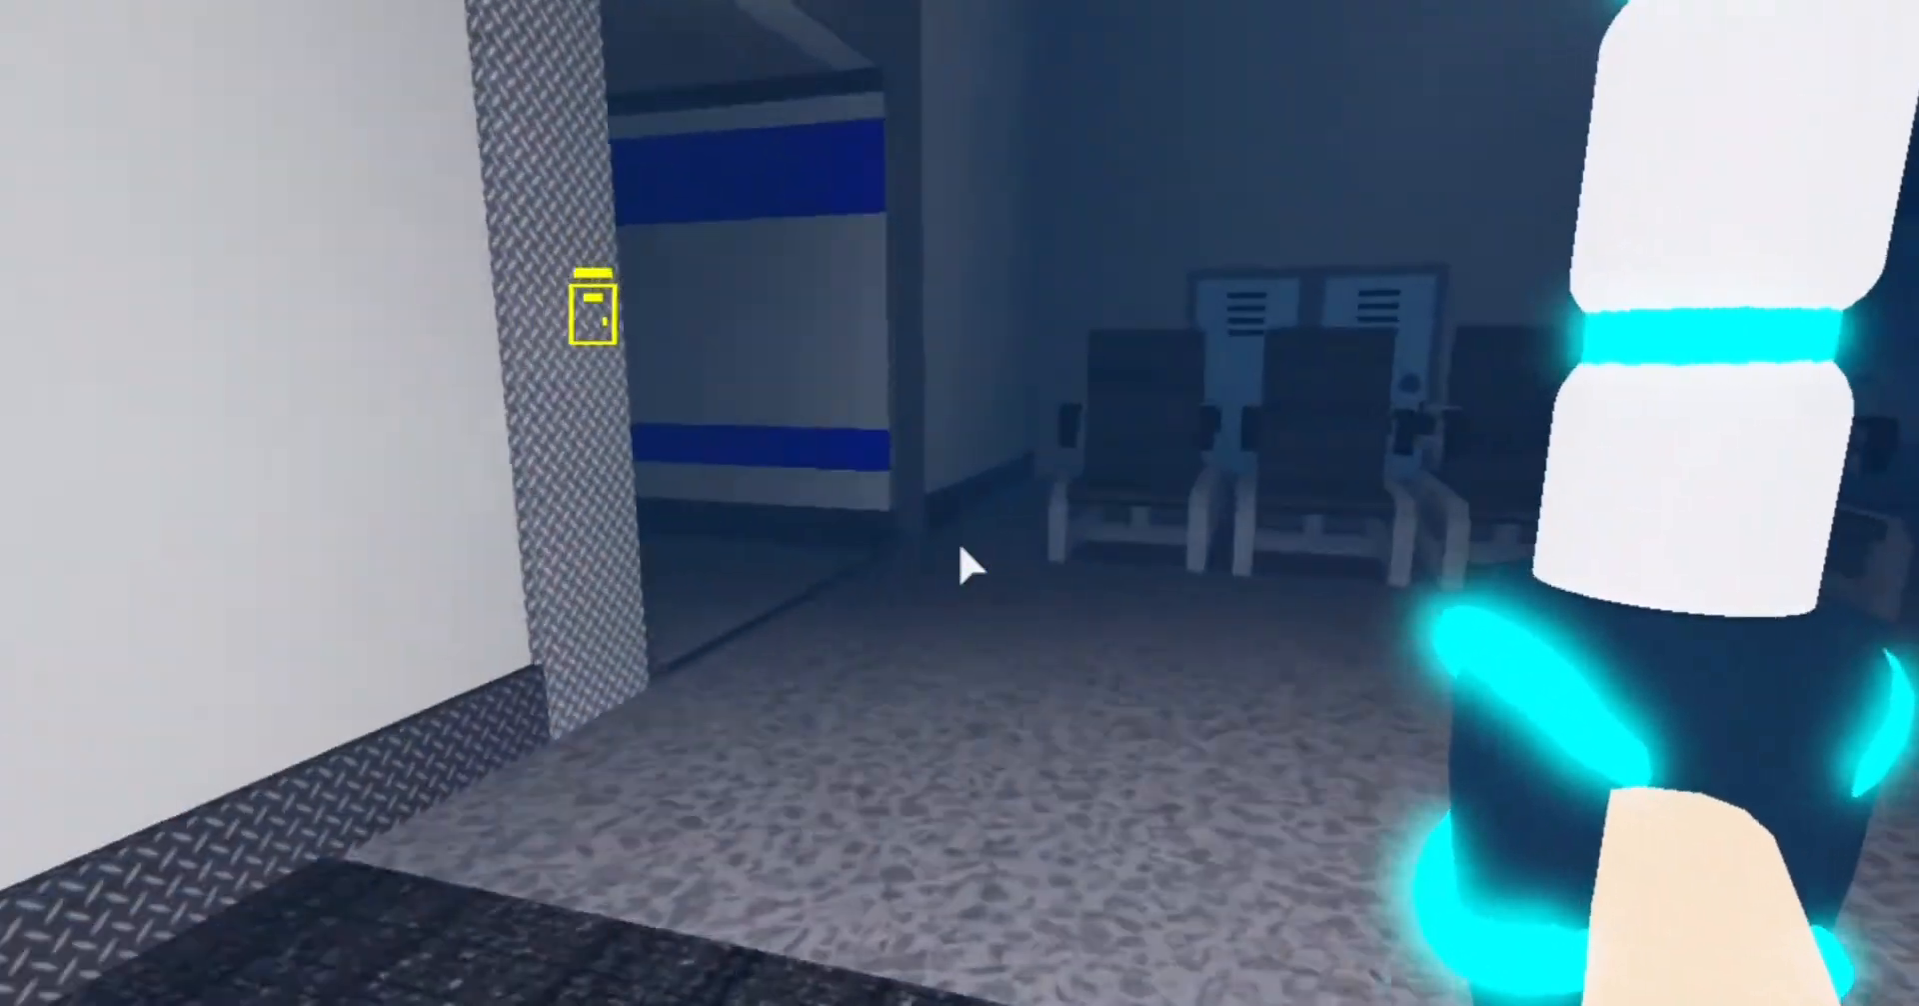
{"action": "mouse_move", "coordinate": [960, 562]}
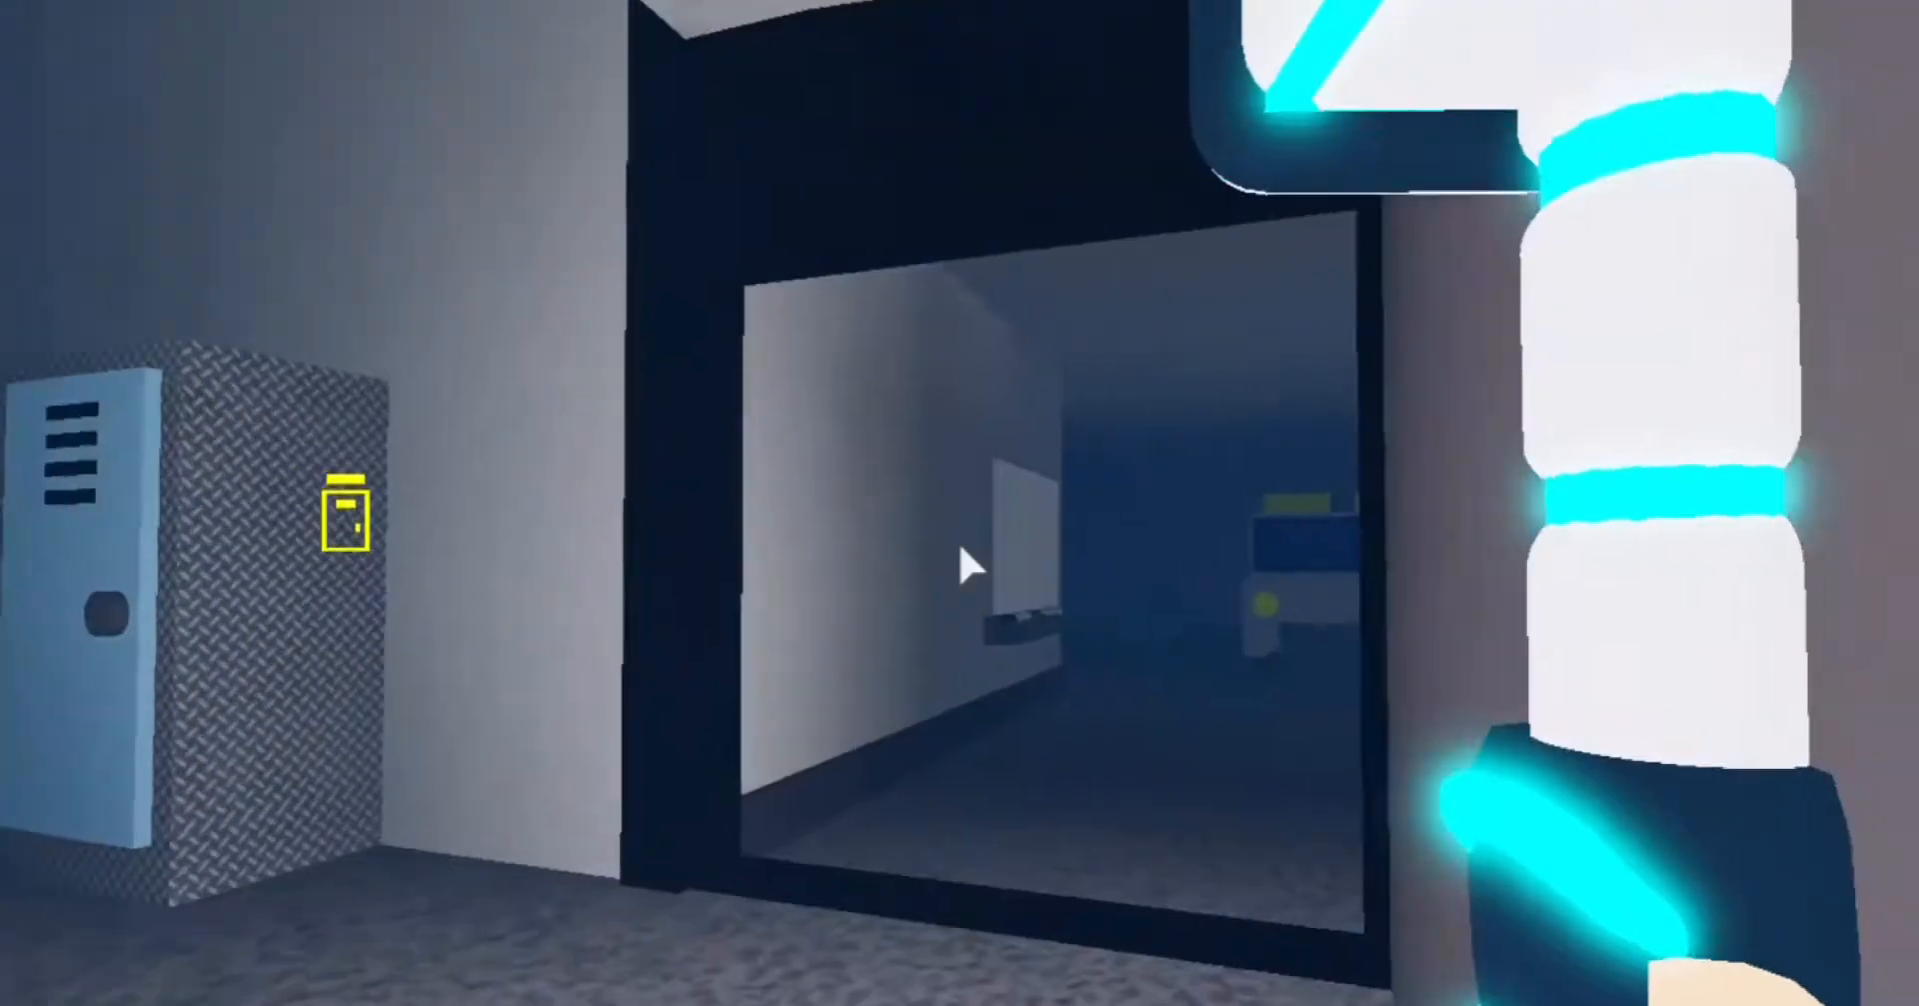